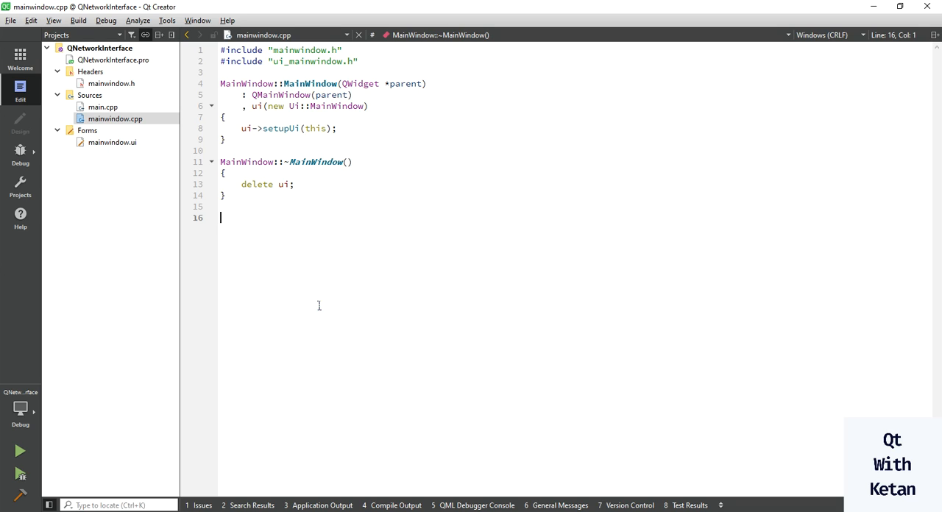
{"action": "mouse_move", "coordinate": [363, 284]}
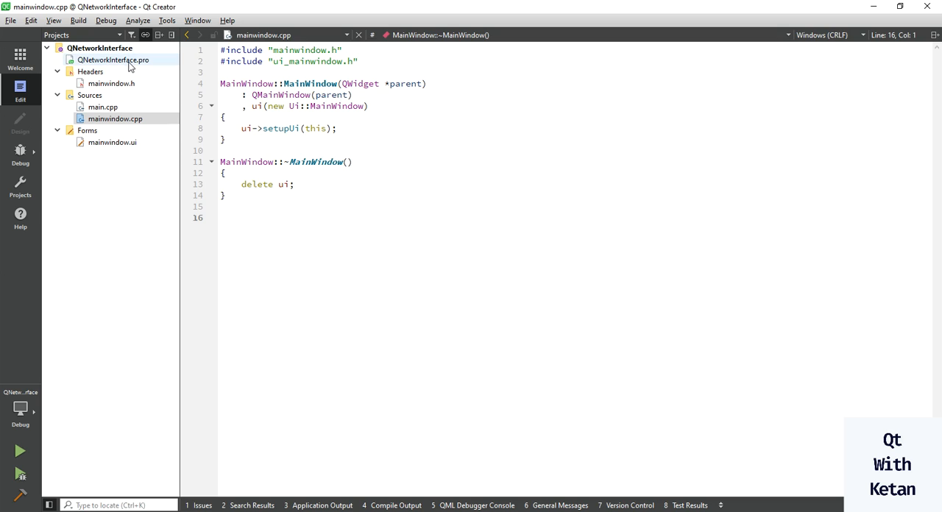
Append network to the QT += core gui line in QNetworkInterface.pro.
{"action": "left_click", "coordinate": [114, 59]}
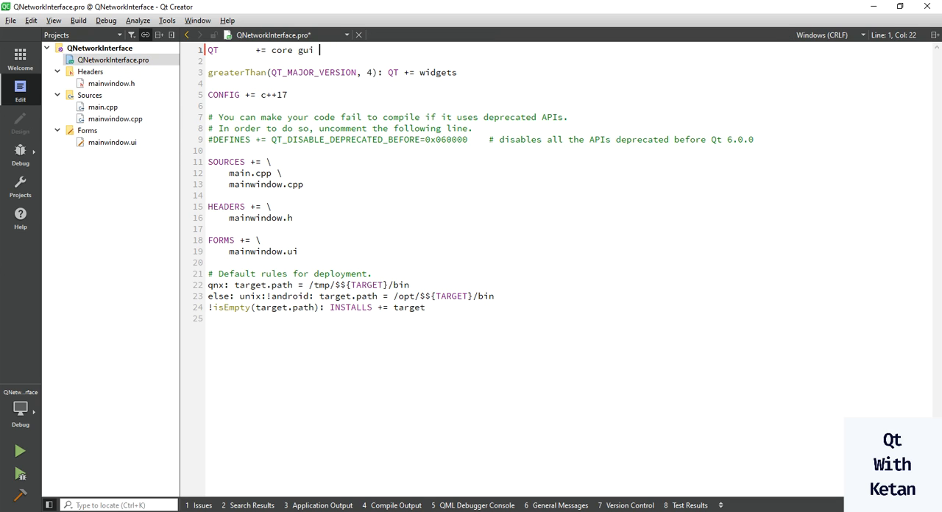
{"action": "type", "text": "network"}
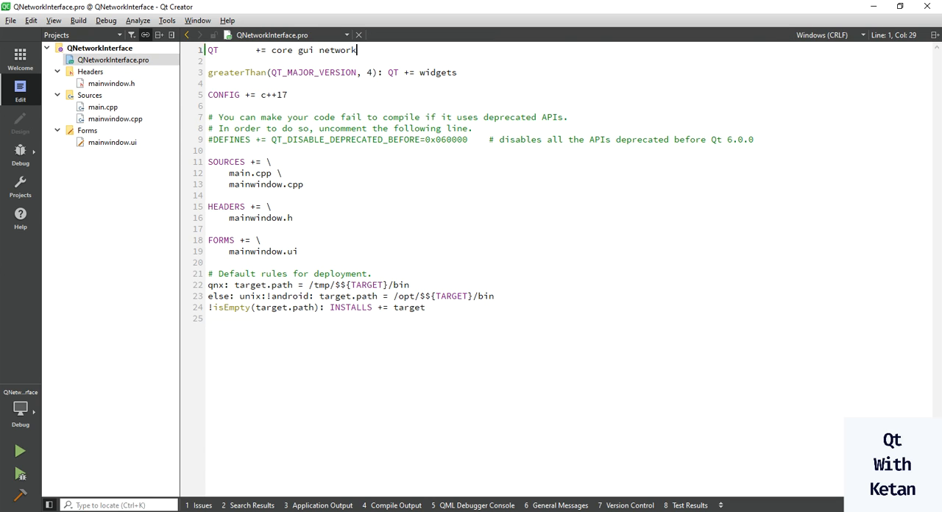
Add #include <QtNetwork> and #include <QtCore> to mainwindow.h.
{"action": "left_click", "coordinate": [111, 83]}
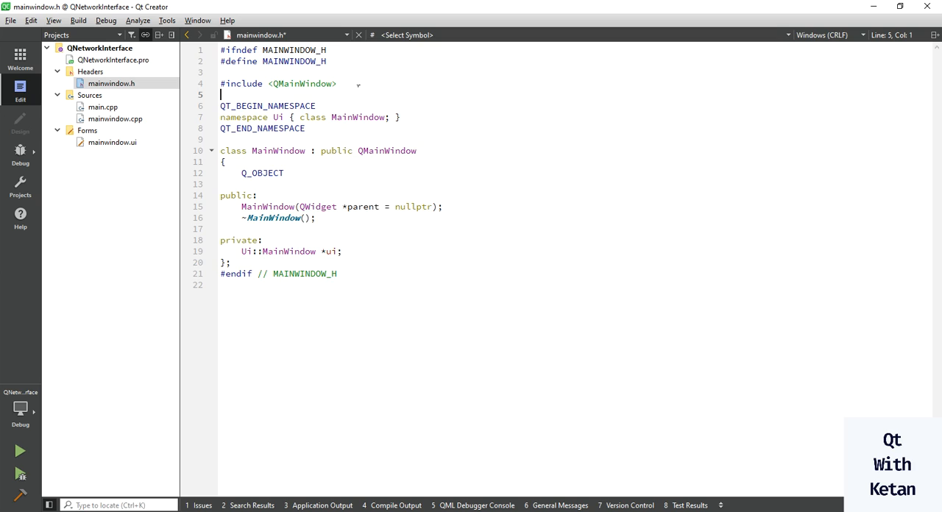
{"action": "type", "text": "#include <M>"}
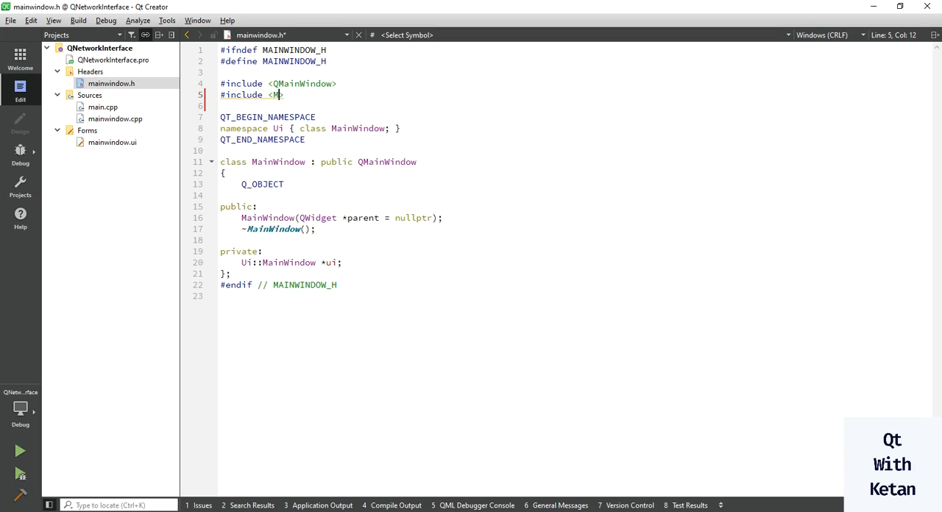
{"action": "type", "text": "QtNetwork>"}
{"action": "type", "text": "#include"}
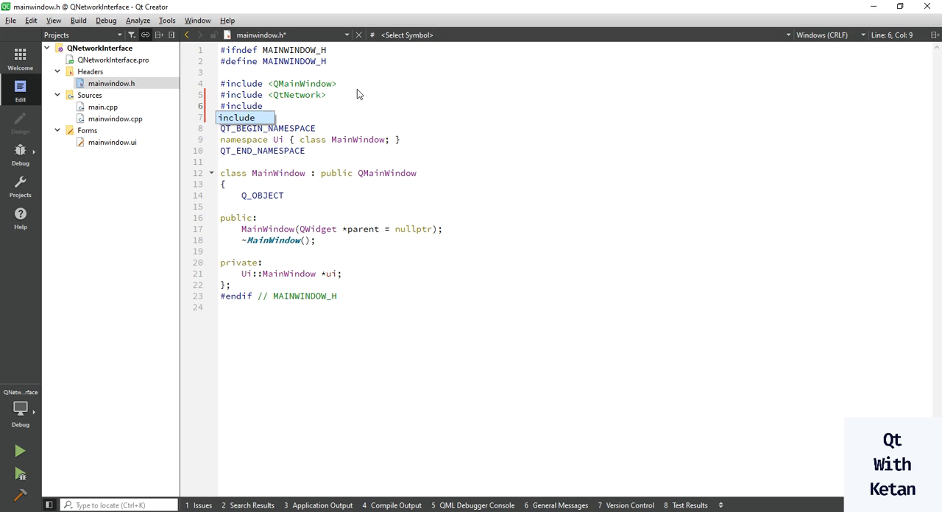
{"action": "type", "text": "<Qtc"}
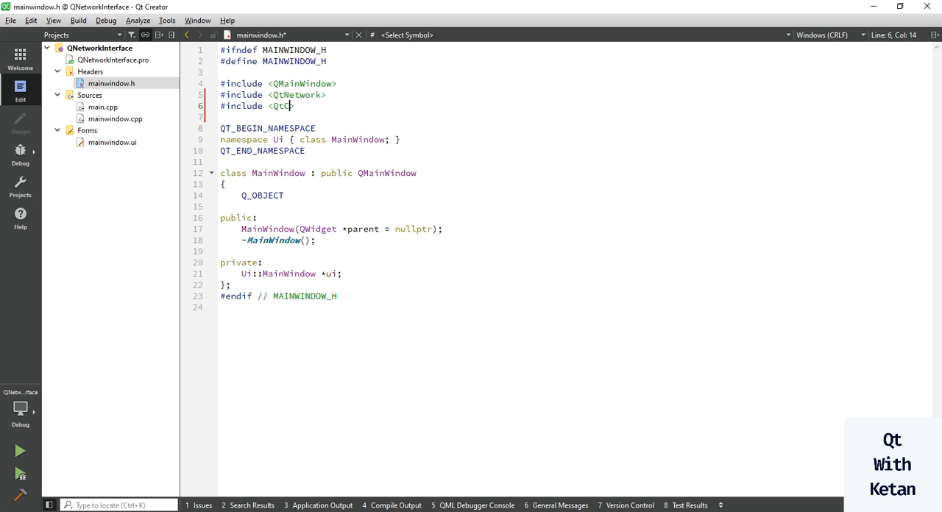
{"action": "type", "text": "ore>"}
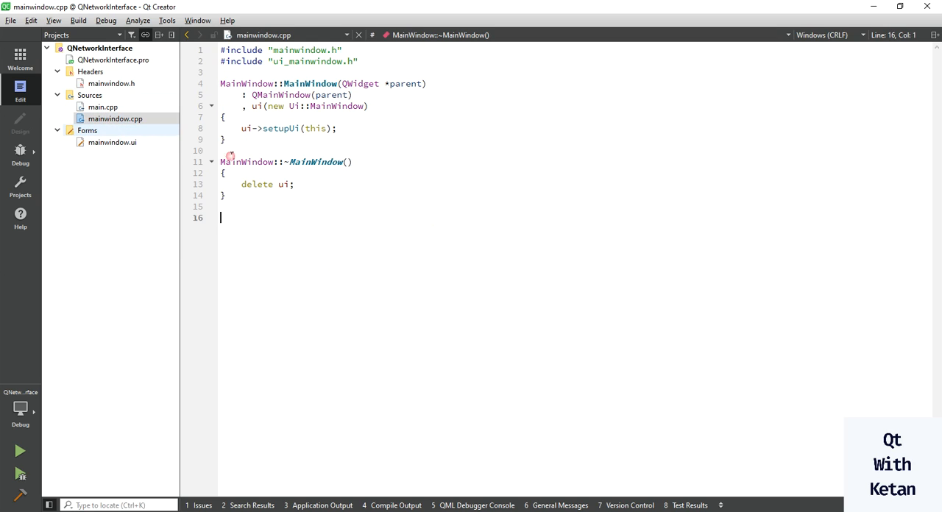
Below ui->setupUi(this), write a for loop over QNetworkInterface::allAddresses() into const QHostAddress &address.
{"action": "left_click", "coordinate": [337, 128]}
{"action": "type", "text": "for ("}
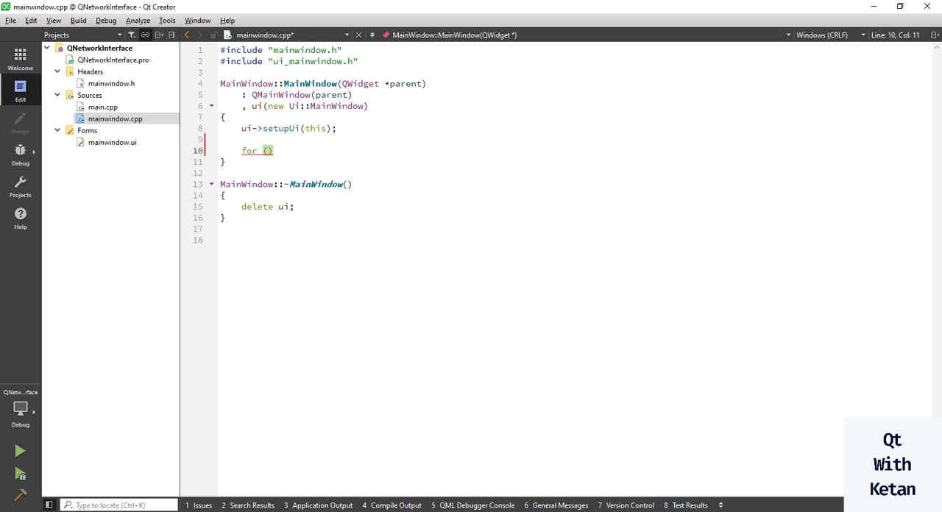
{"action": "type", "text": "const QHost"}
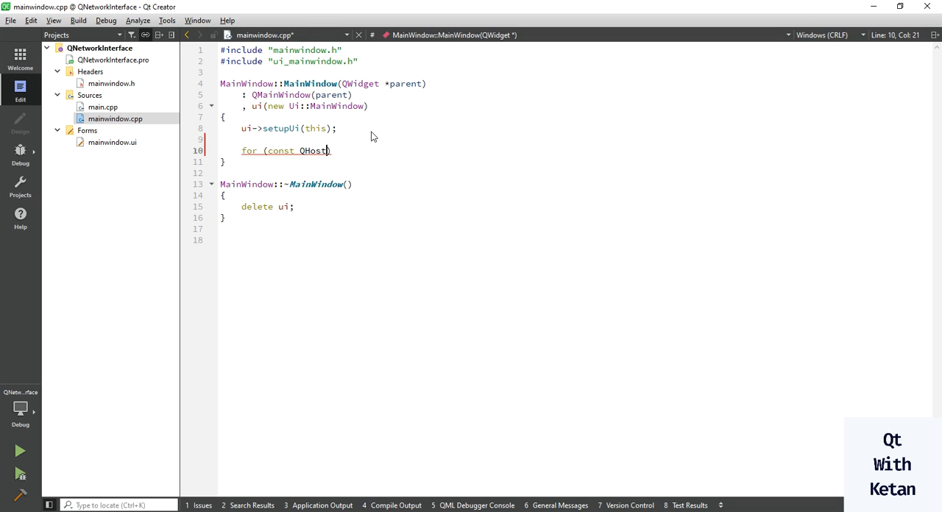
{"action": "type", "text": "Address &"}
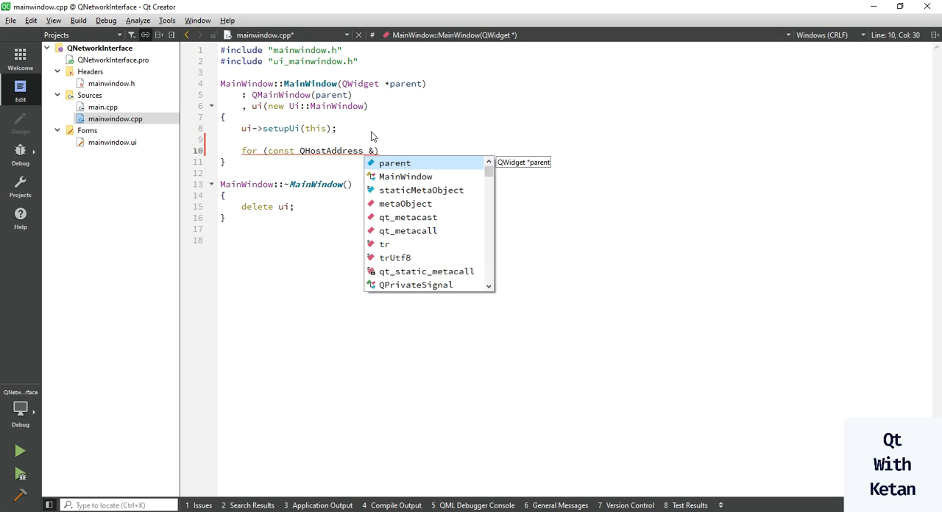
{"action": "type", "text": "address : Q"}
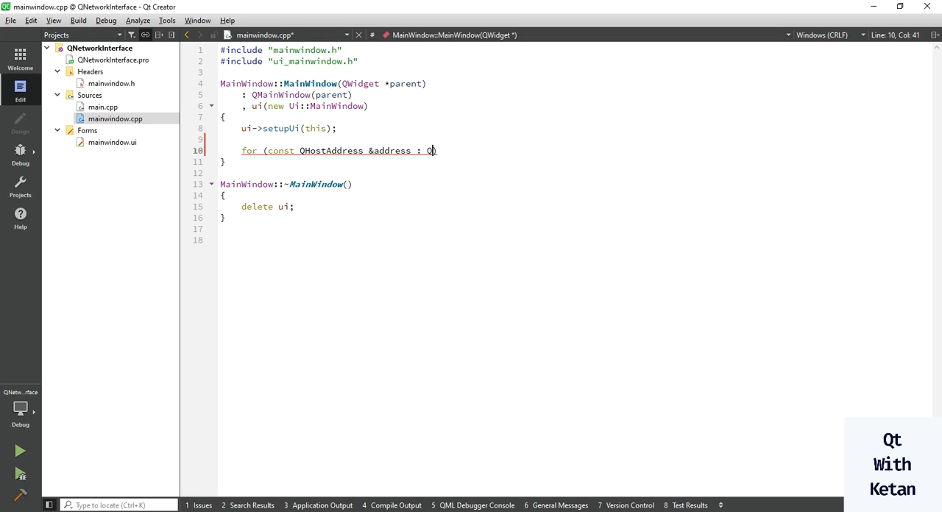
{"action": "type", "text": "NetWo"}
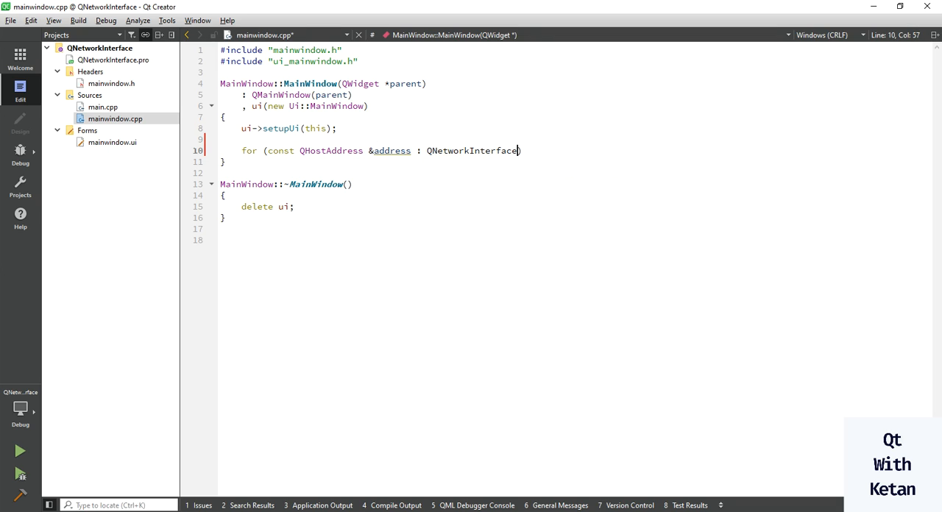
{"action": "type", "text": "::allAddresses("}
{"action": "type", "text": "q"}
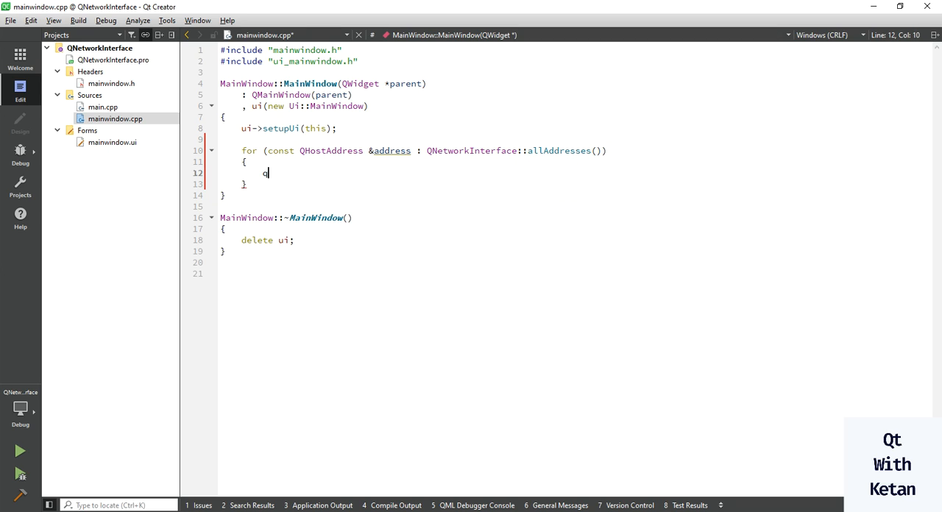
Add an if requiring address.protocol() == QAbstractSocket::IPv4Protocol and address != QHostAddress(QHostAddress::LocalHost).
{"action": "type", "text": "if"}
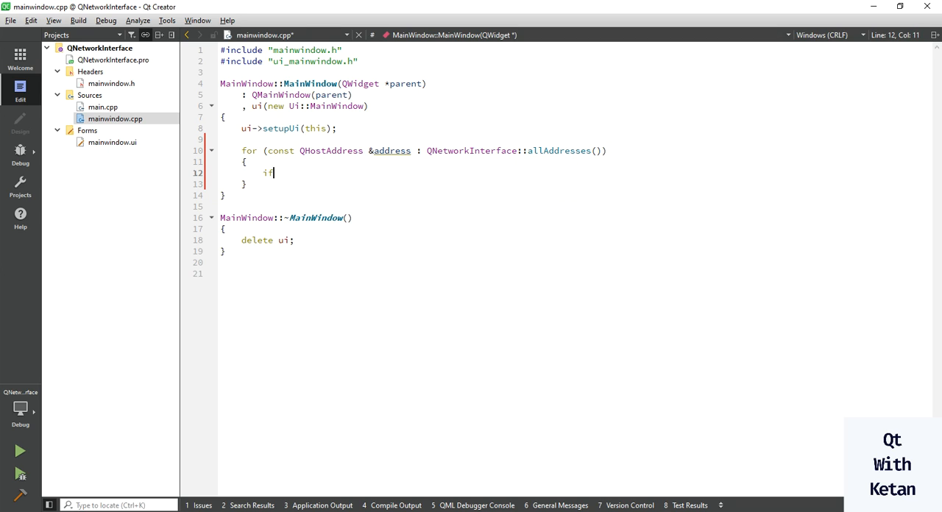
{"action": "type", "text": "("}
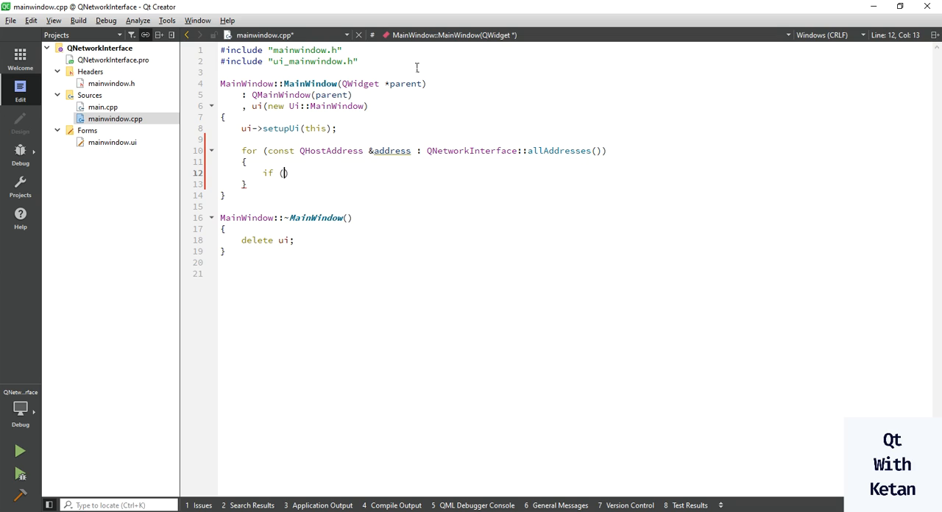
{"action": "double_click", "coordinate": [391, 150]}
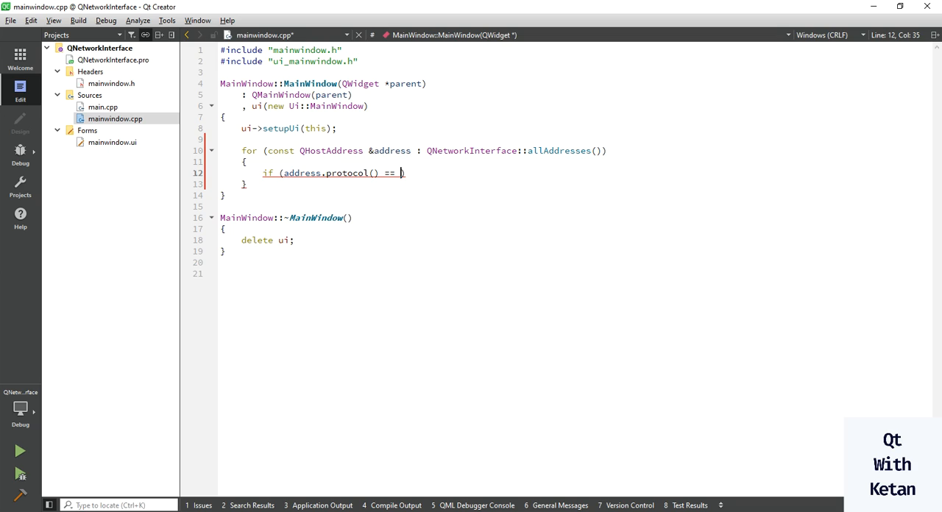
{"action": "type", "text": "QHJo"}
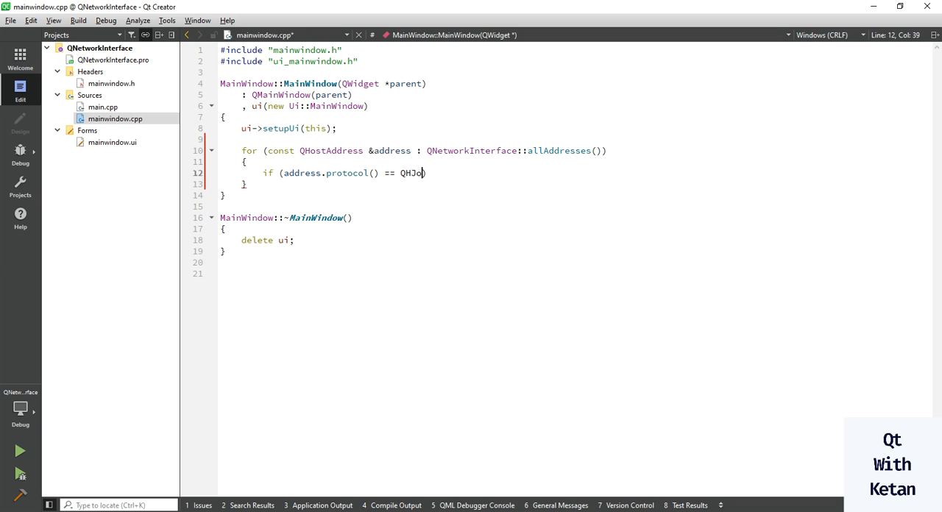
{"action": "type", "text": "AbstractSocket::IPv4Protocol"}
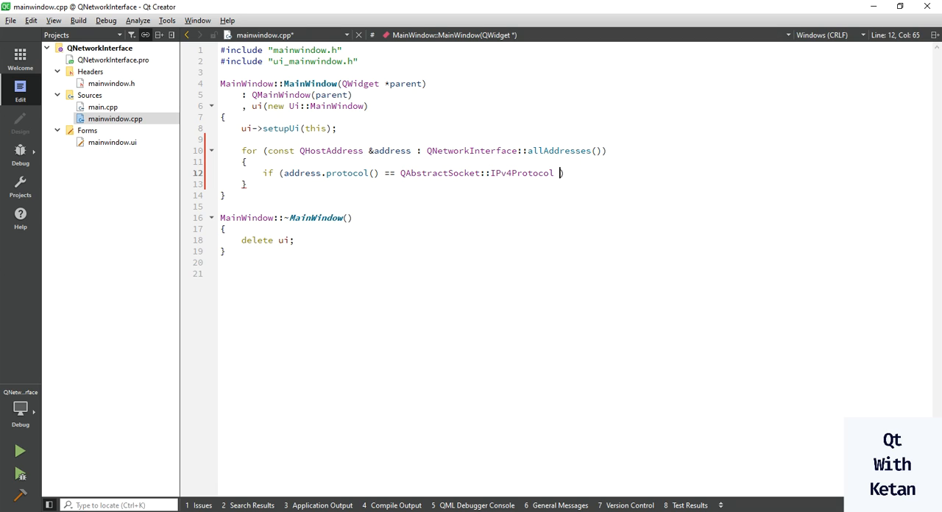
{"action": "type", "text": "&&"}
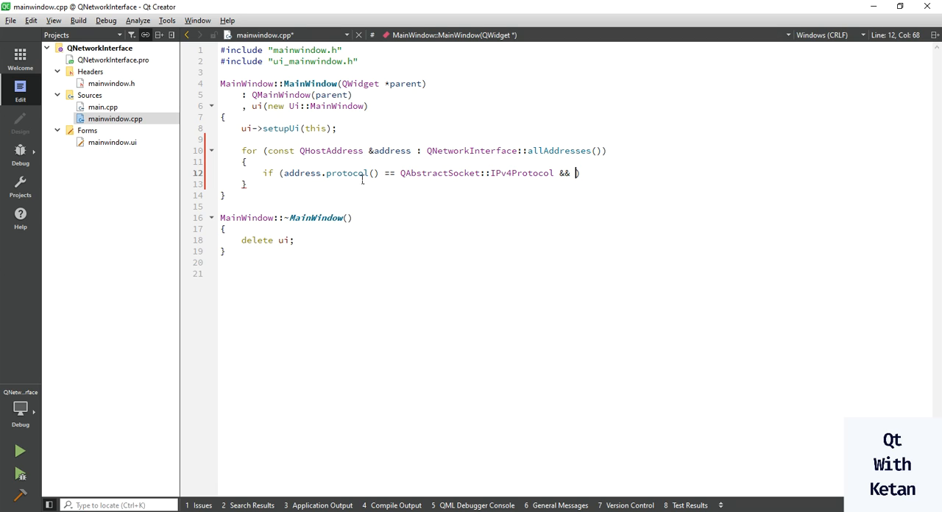
{"action": "type", "text": "address"}
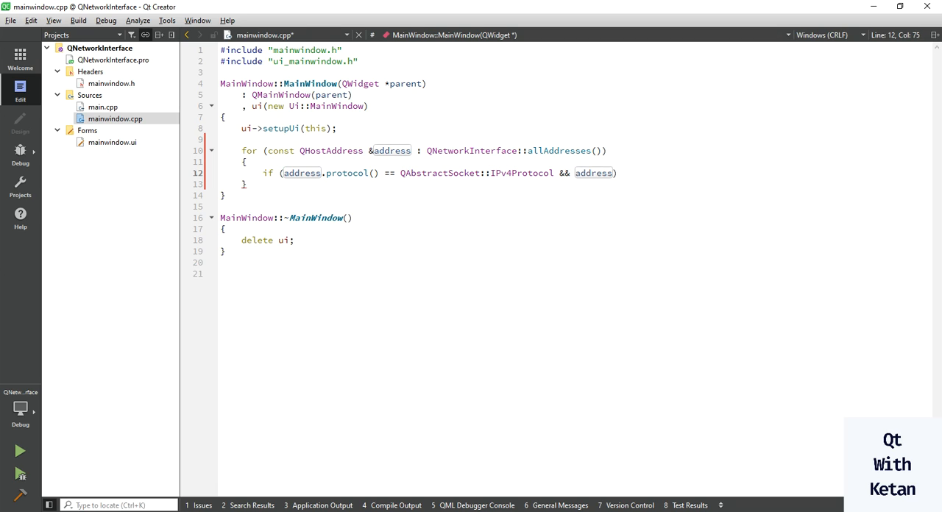
{"action": "type", "text": "!= Q"}
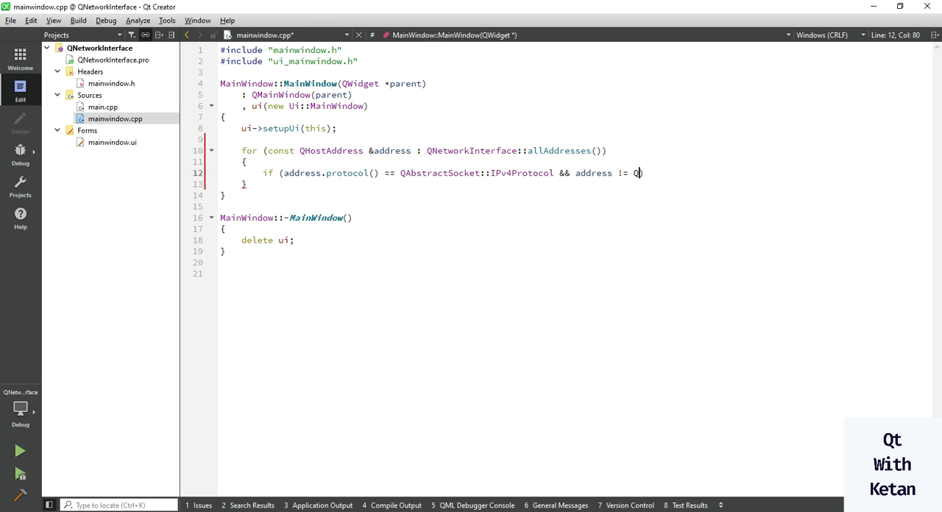
{"action": "type", "text": "HostAddress(QH"}
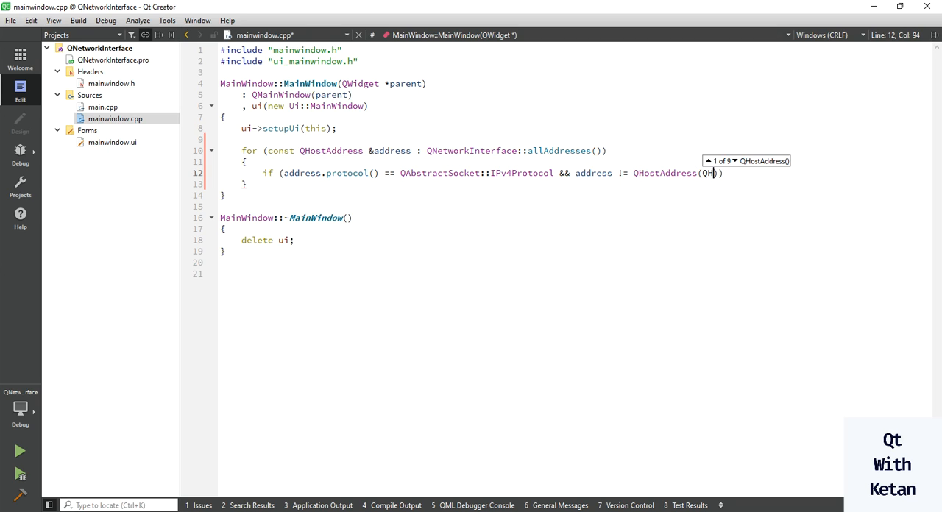
{"action": "type", "text": "ostAddress::LocalHost"}
{"action": "type", "text": "q"}
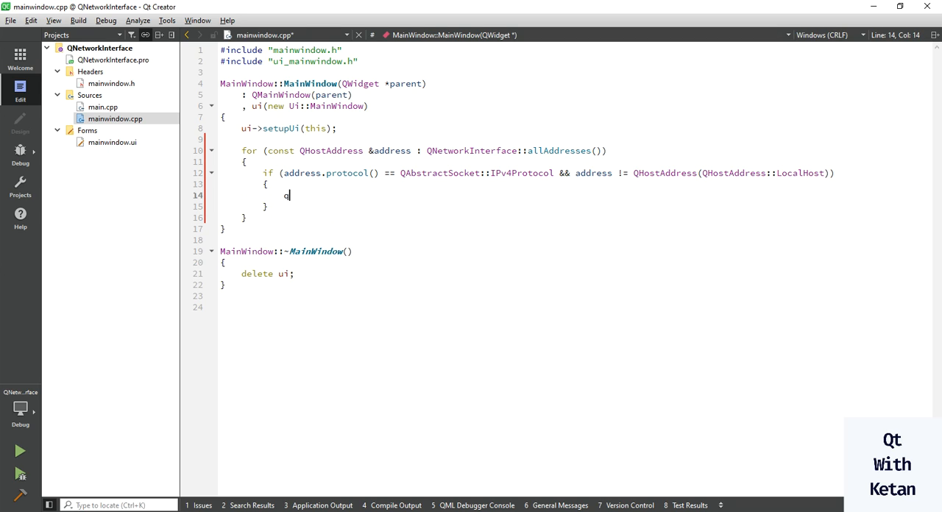
Add qDebug() << "IP Address Is : " << address.toString(); and save mainwindow.cpp.
{"action": "type", "text": "Debug () <<"}
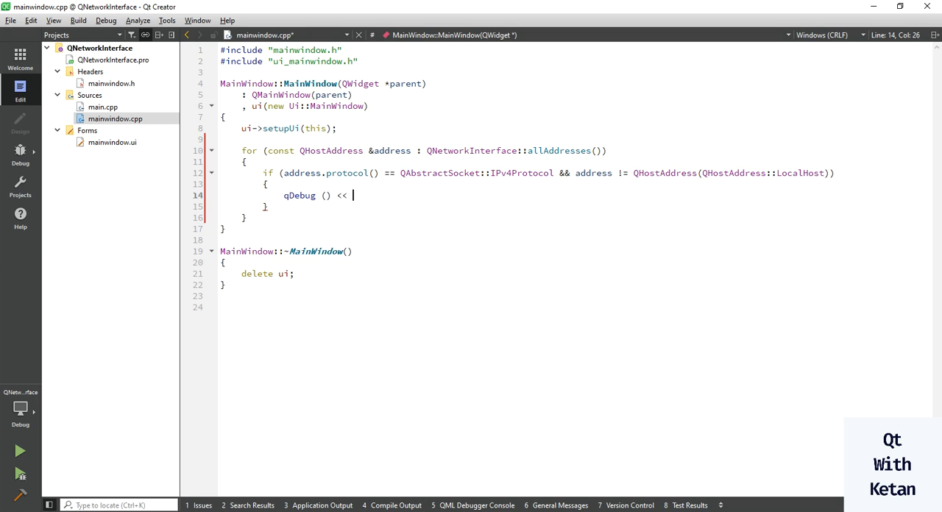
{"action": "type", "text": "\"IP Ad"}
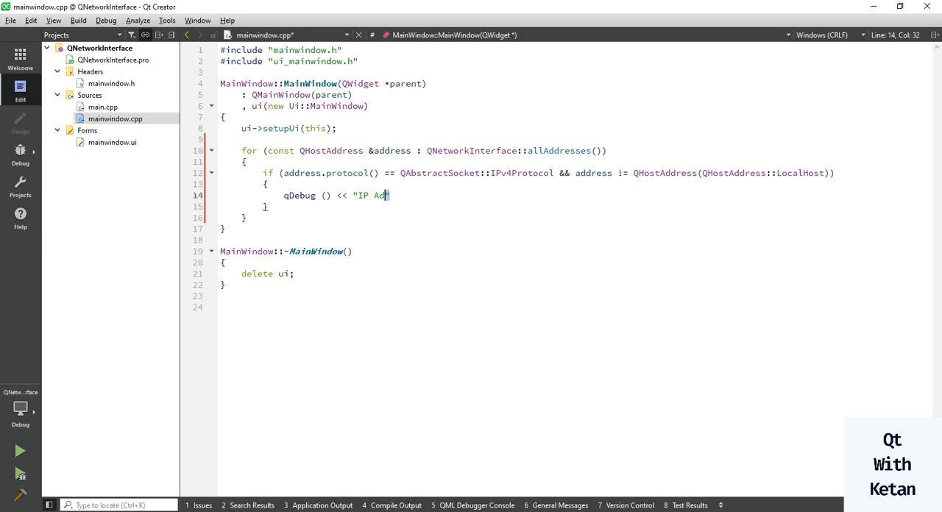
{"action": "type", "text": "dress"}
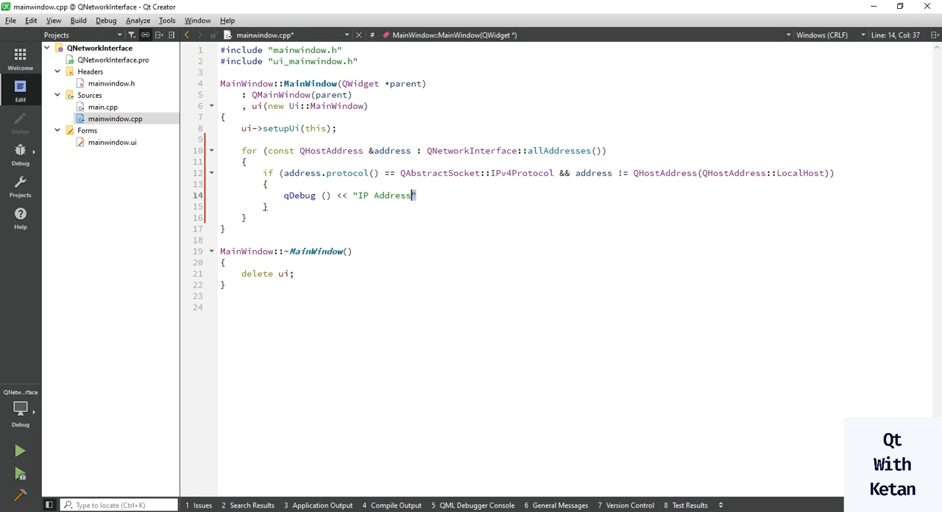
{"action": "type", "text": "Is : \" <<"}
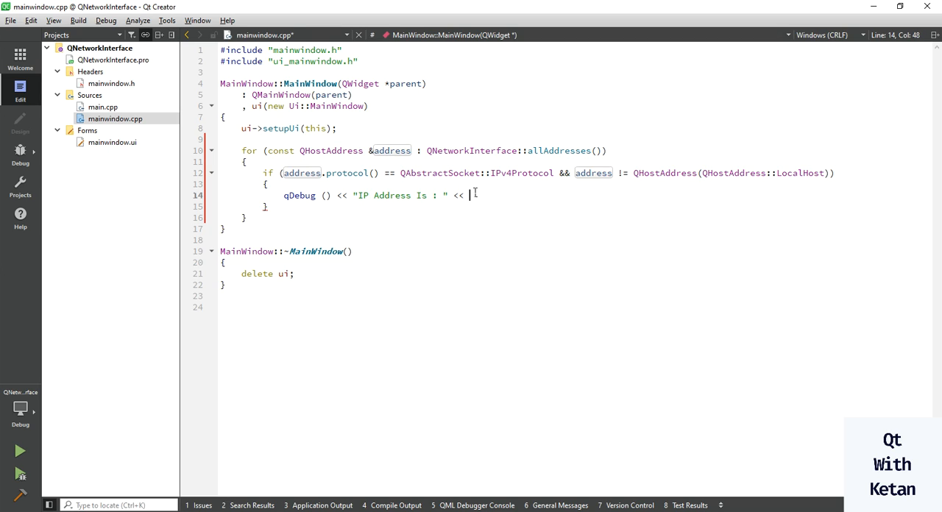
{"action": "type", "text": "address.toString();"}
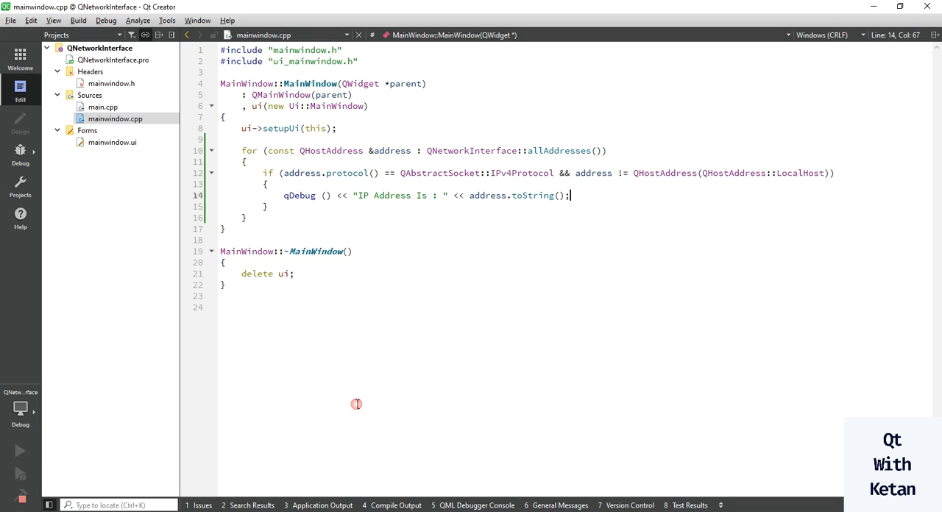
{"action": "left_click", "coordinate": [321, 505]}
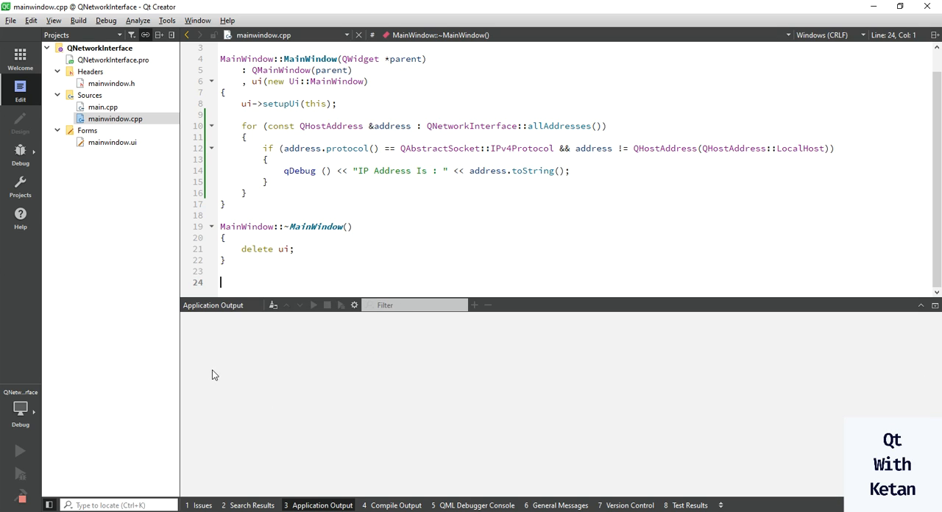
{"action": "left_click", "coordinate": [20, 451]}
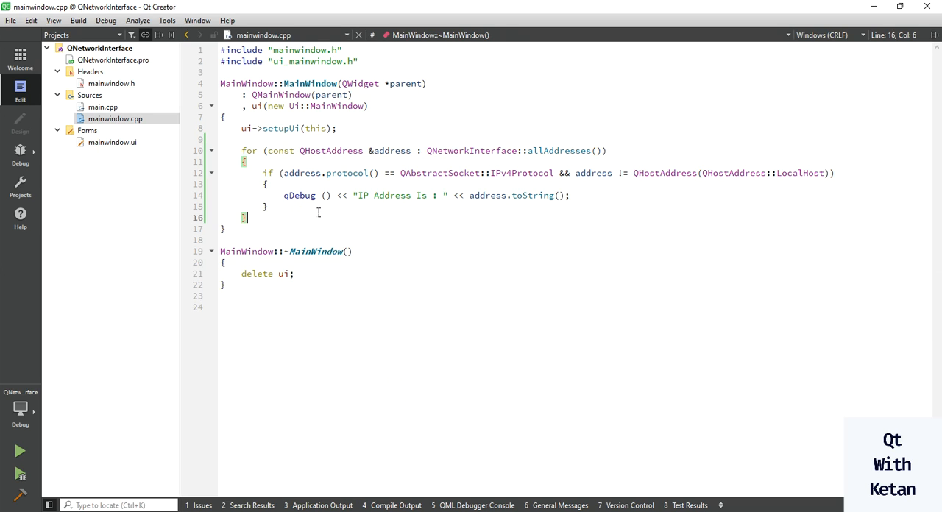
Write a for loop over QNetworkInterface::allInterfaces() with loop variable eth.
{"action": "type", "text": "for ("}
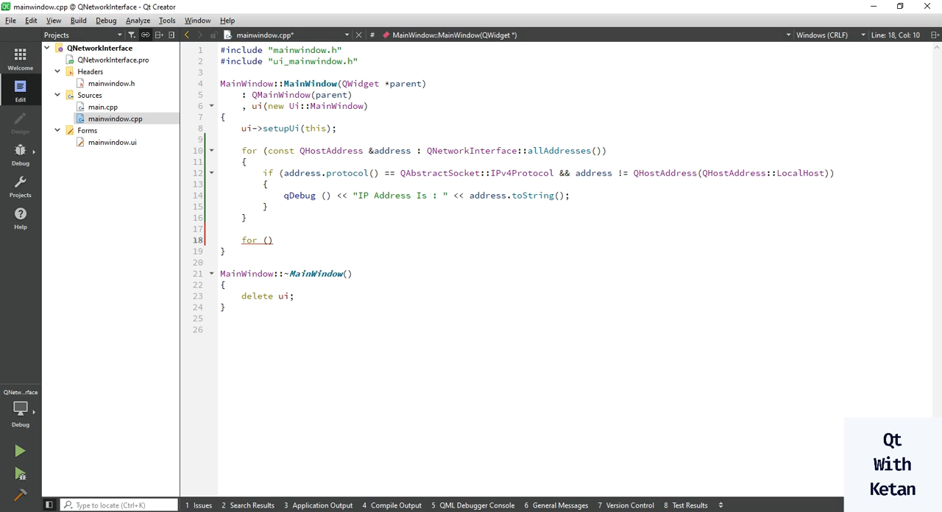
{"action": "type", "text": "const Q"}
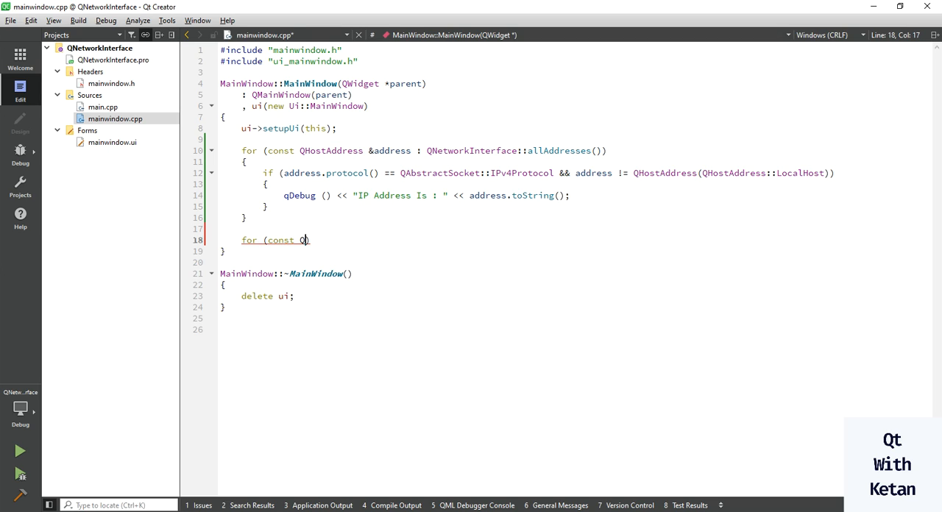
{"action": "type", "text": "QNetw"}
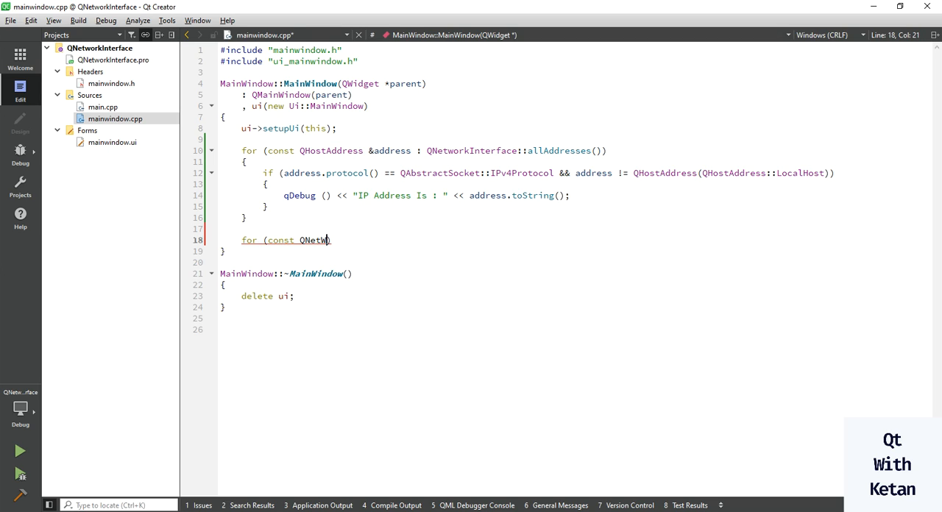
{"action": "type", "text": "w"}
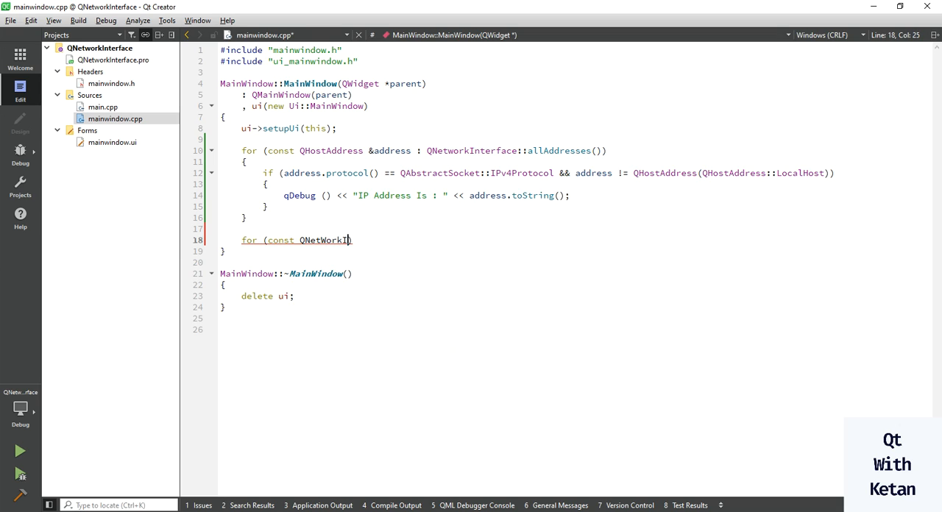
{"action": "type", "text": "nterface)"}
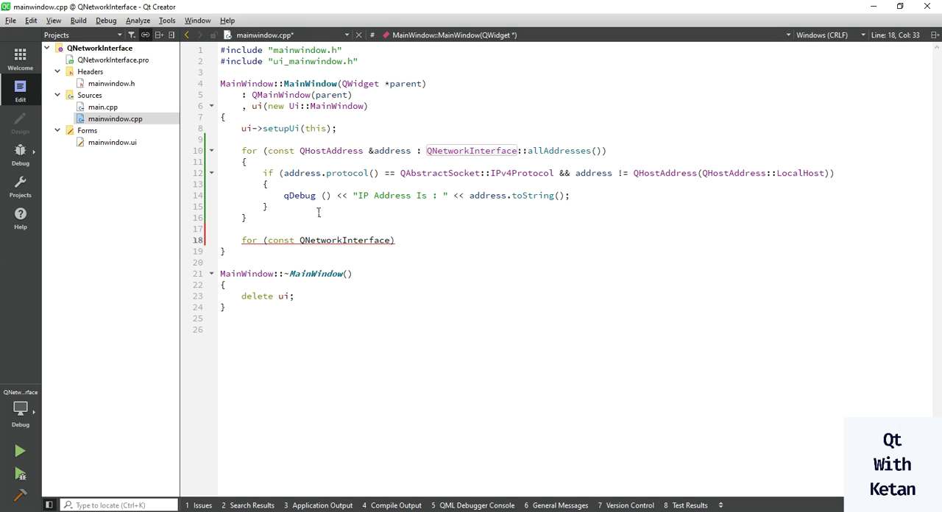
{"action": "type", "text": "&"}
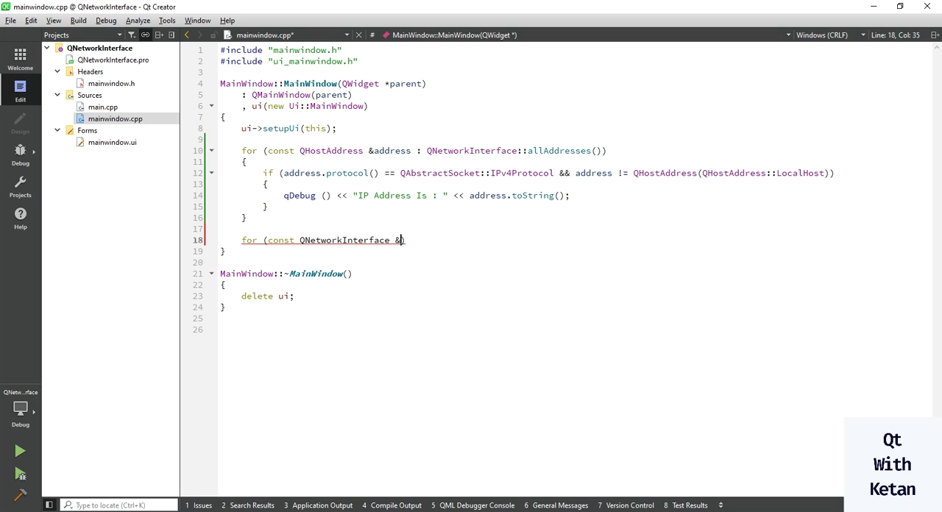
{"action": "type", "text": "eth :"}
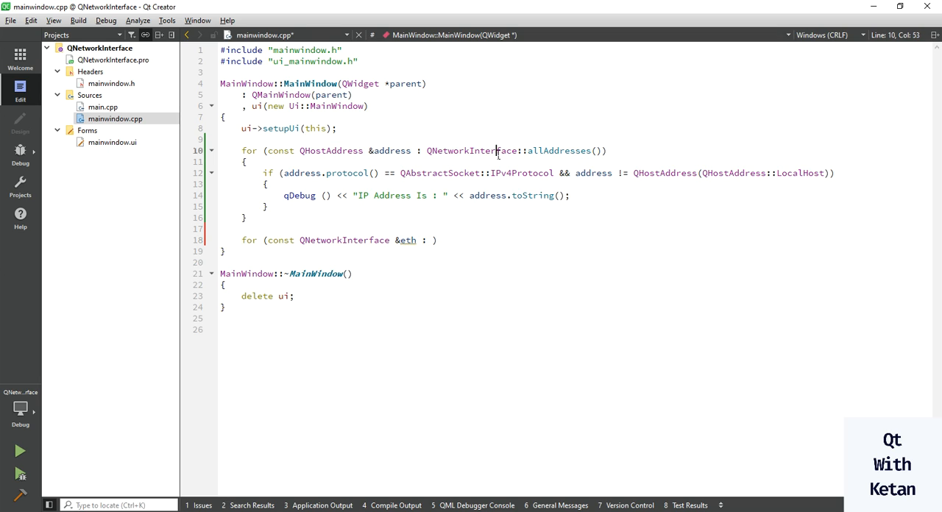
{"action": "type", "text": "QNetworkInterface::"}
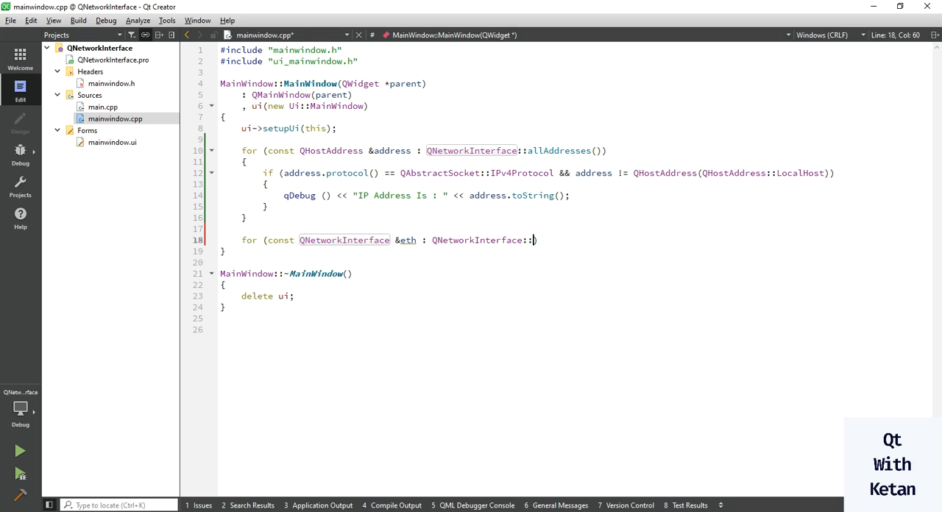
{"action": "type", "text": "allInterfaces("}
{"action": "type", "text": "{"}
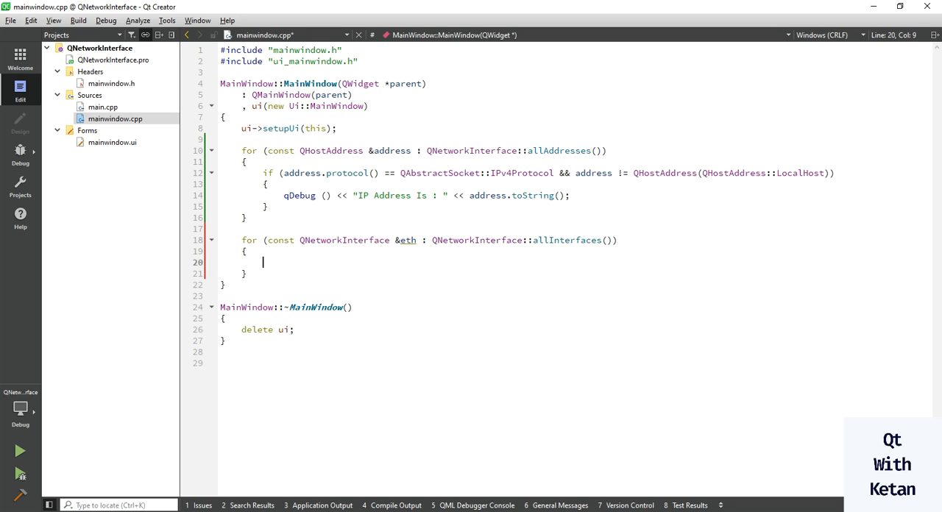
Inside the loop, print eth.name() and eth.humanReadableName() with qDebug.
{"action": "type", "text": "qDebug()"}
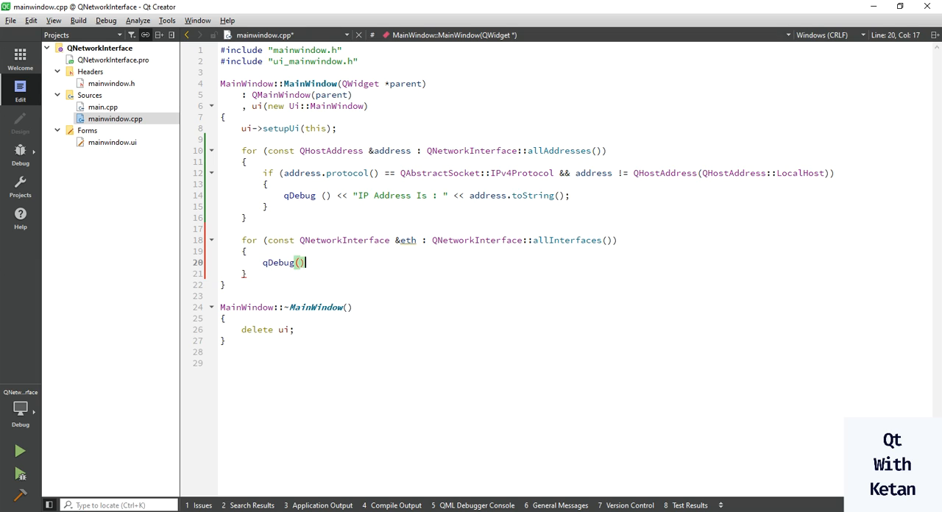
{"action": "type", "text": "<<"}
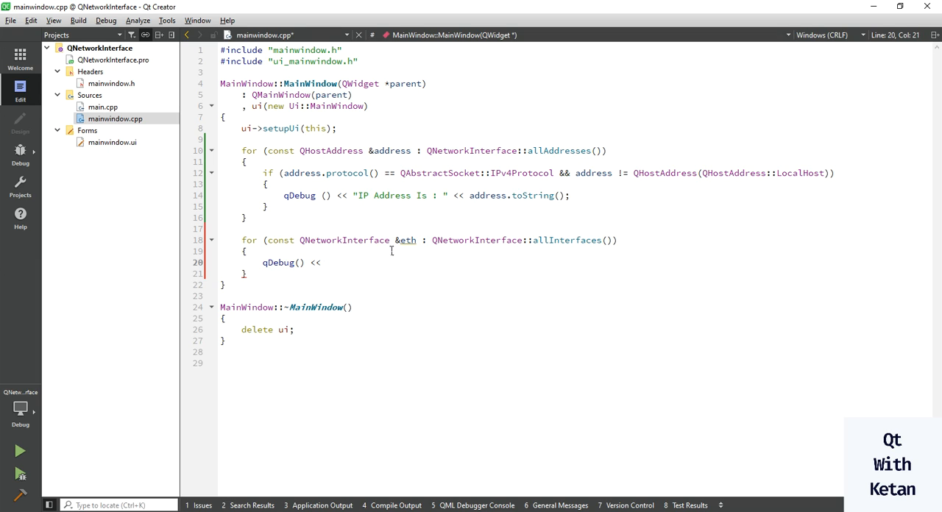
{"action": "type", "text": "eth."}
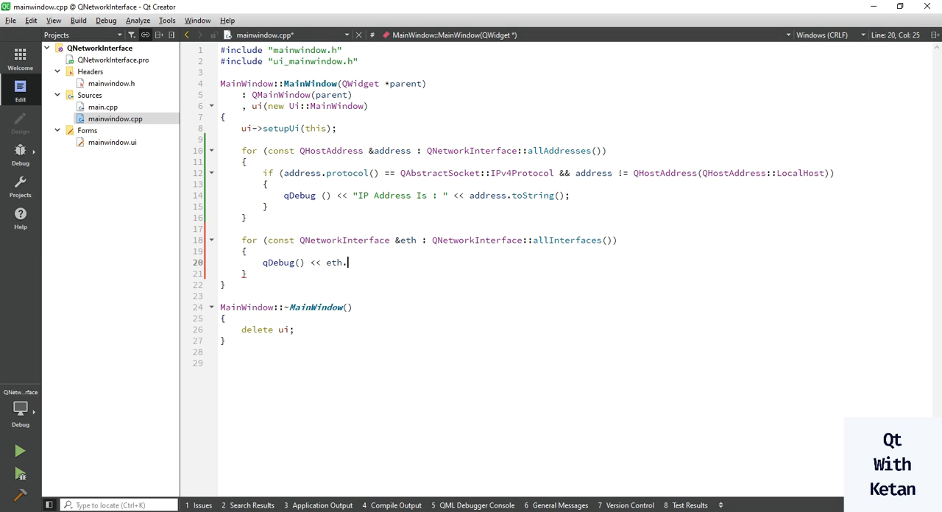
{"action": "type", "text": "."}
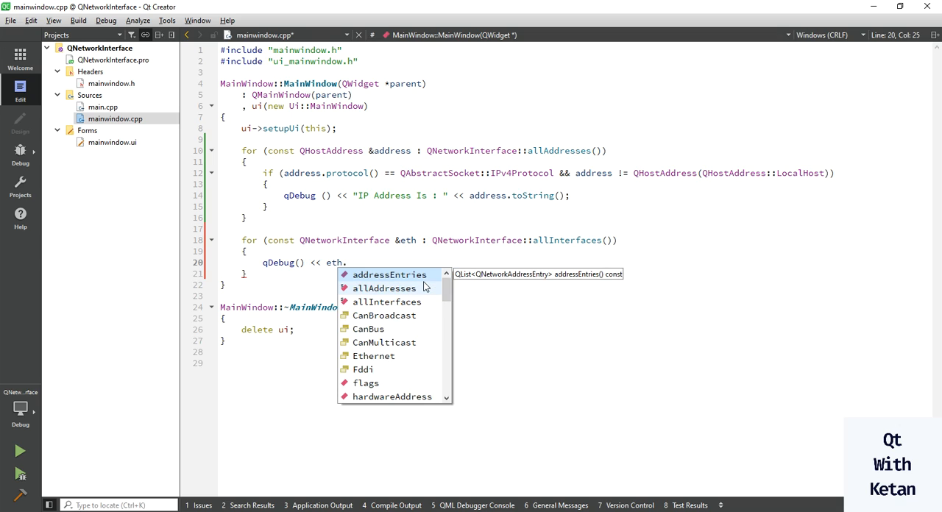
{"action": "type", "text": "name();"}
{"action": "type", "text": "qDebu"}
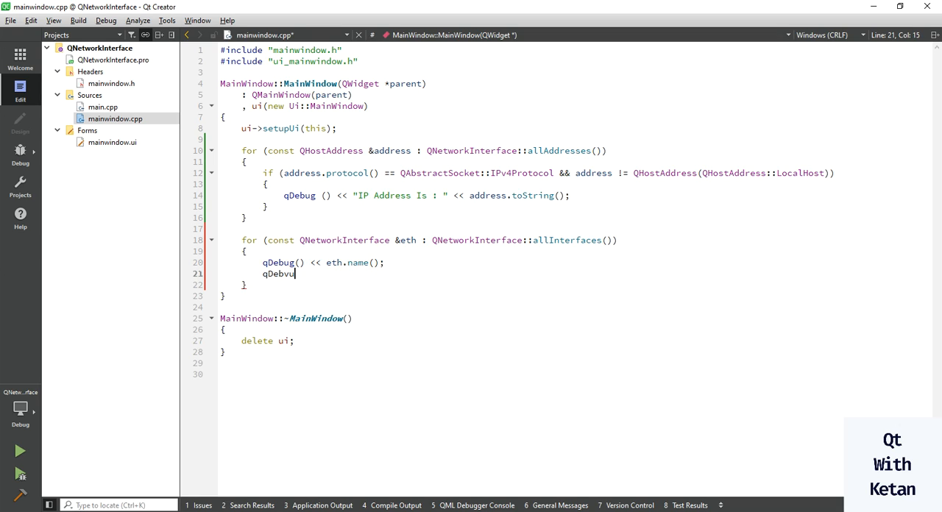
{"action": "type", "text": "g"}
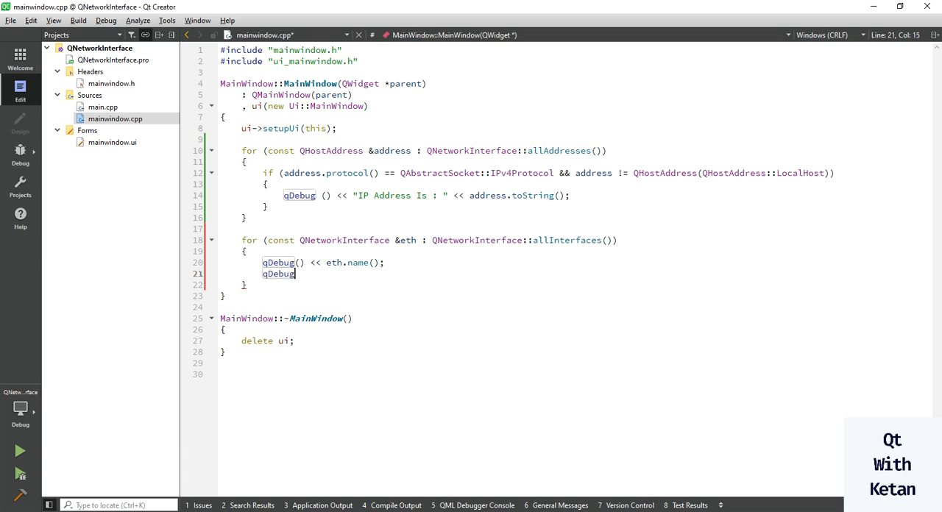
{"action": "type", "text": "() << eth.humanReadableName();"}
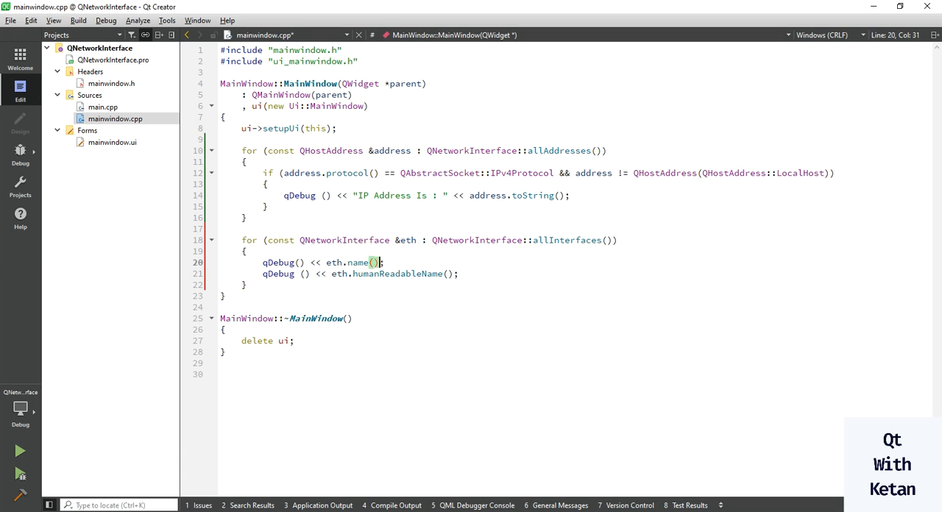
{"action": "left_click", "coordinate": [302, 274]}
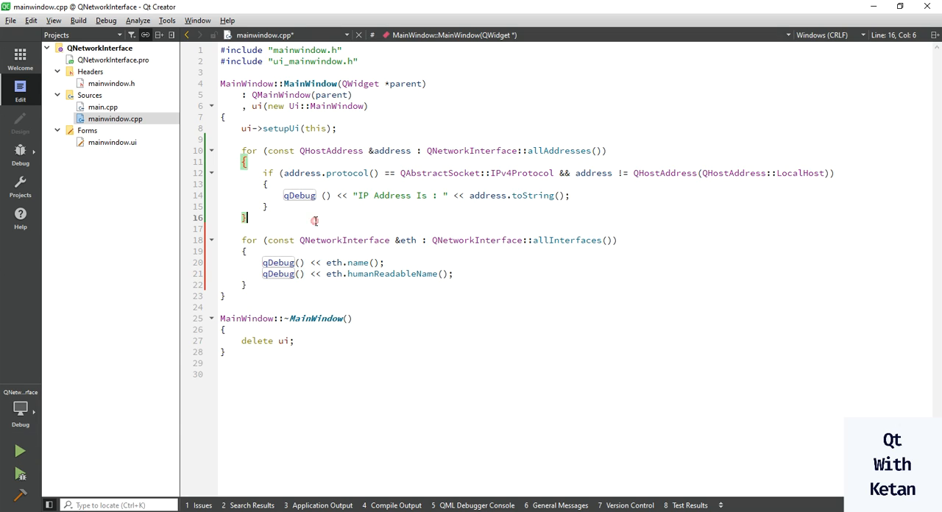
Between the two loops, add a qdebug() line printing a dashed separator and save.
{"action": "type", "text": "qdebug"}
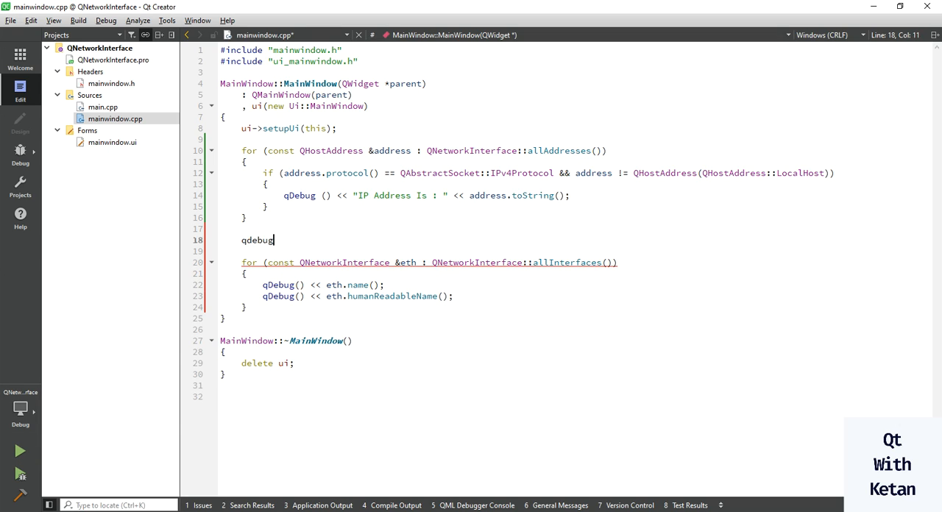
{"action": "type", "text": "() << \"----------------------------------------------\";"}
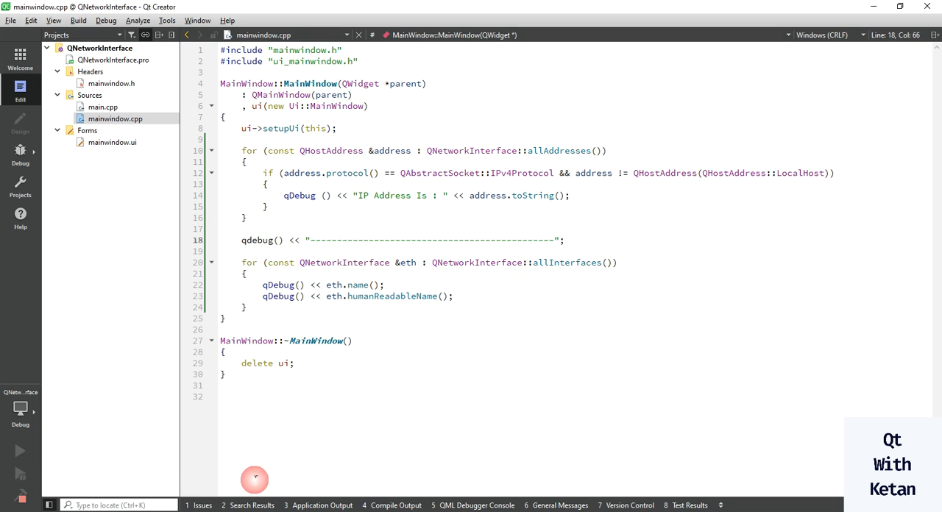
Run the app, fix the separator's qdebug to qDebug, and rerun to review output.
{"action": "left_click", "coordinate": [323, 506]}
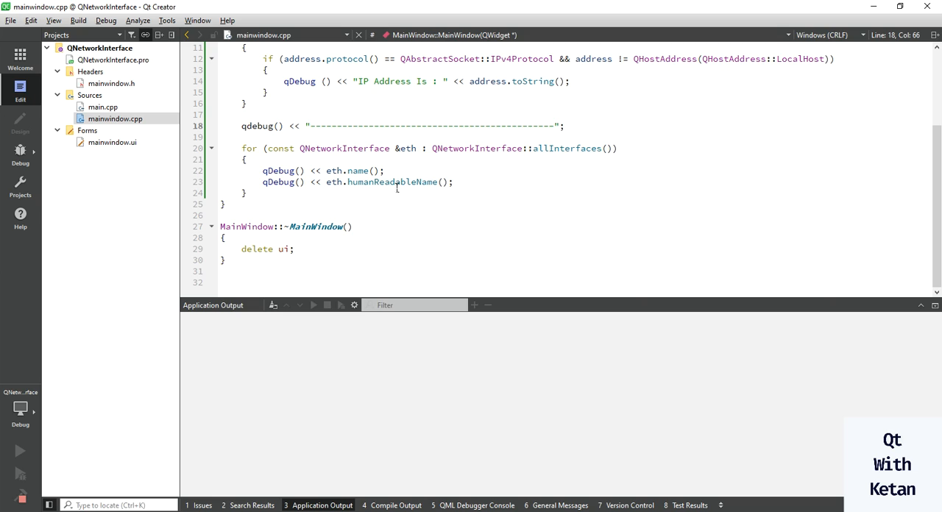
{"action": "left_click", "coordinate": [251, 125]}
{"action": "type", "text": "D"}
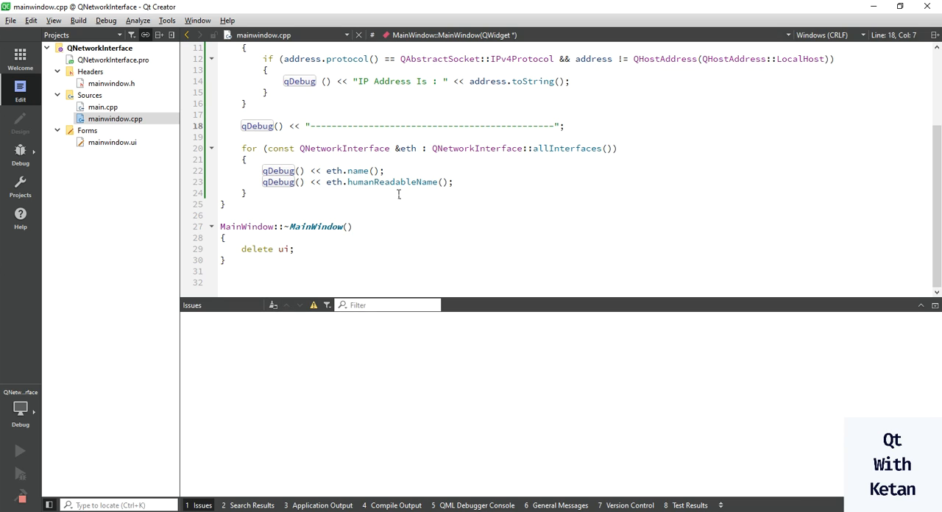
{"action": "left_click", "coordinate": [20, 450]}
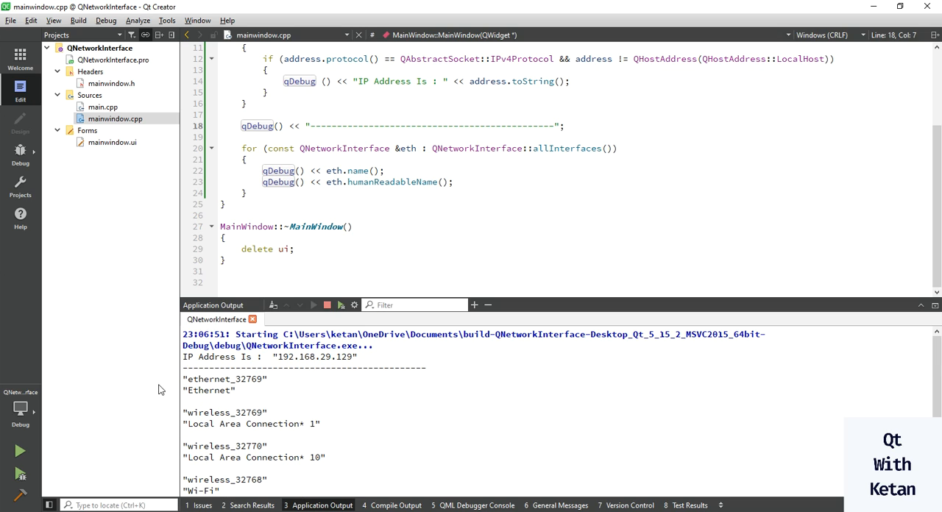
{"action": "left_click", "coordinate": [332, 171]}
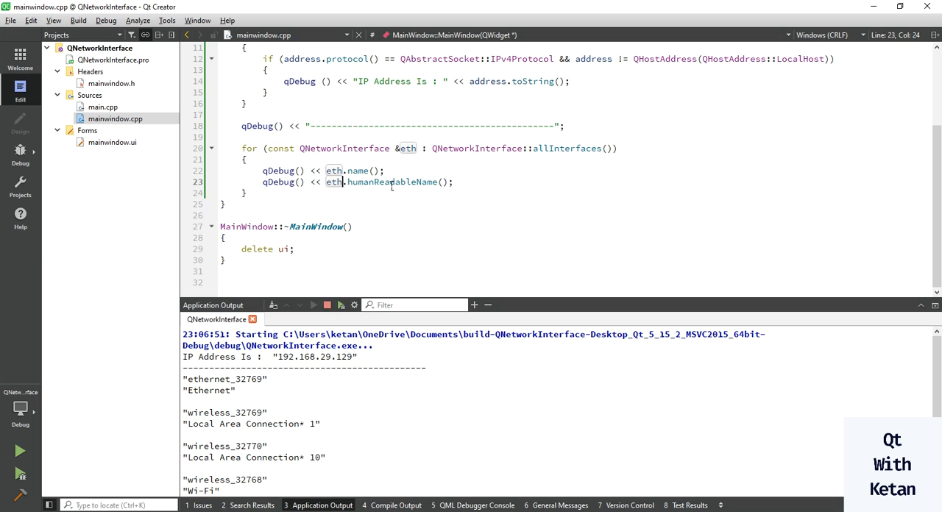
{"action": "left_click", "coordinate": [294, 249]}
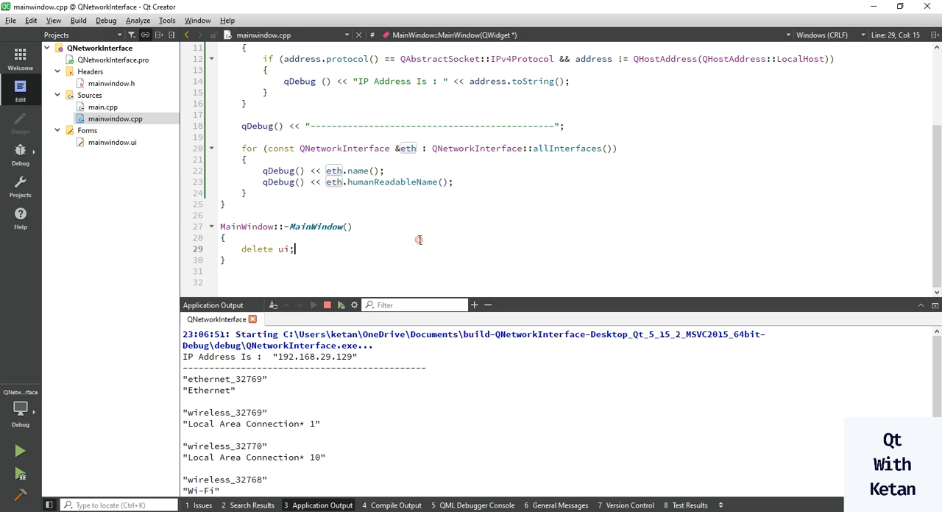
{"action": "left_click", "coordinate": [224, 204]}
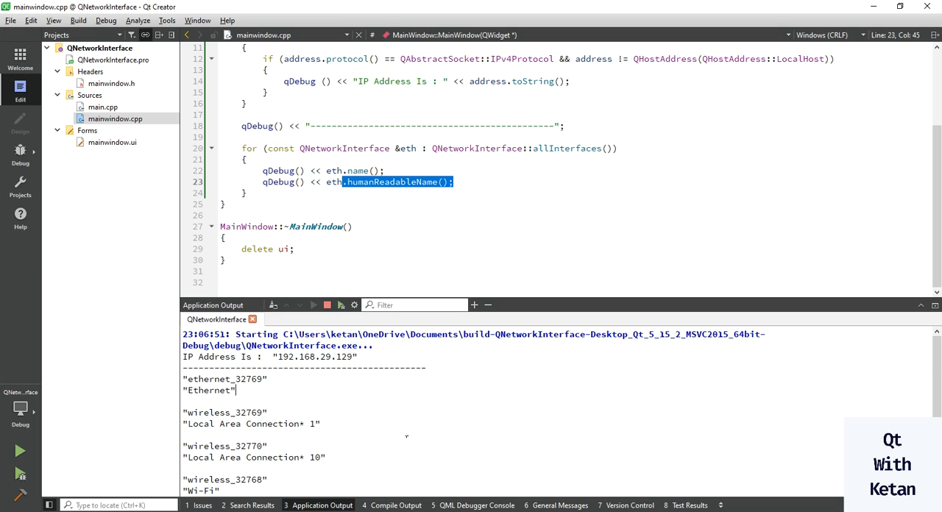
Add qDebug() lines printing eth.hardwareAddress() and eth.type() to the interface loop.
{"action": "scroll", "scroll_direction": "down", "scroll_amount": 3}
{"action": "type", "text": "qDebug() <<"}
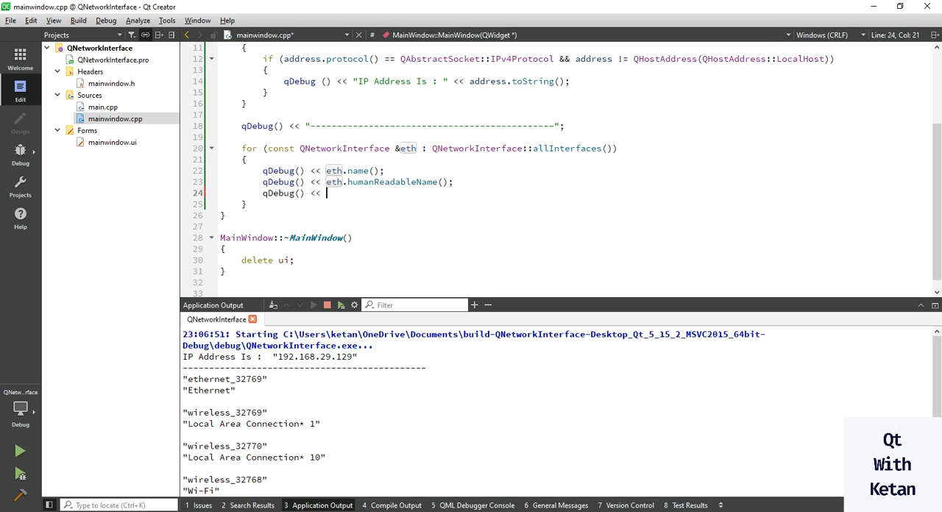
{"action": "type", "text": "eth"}
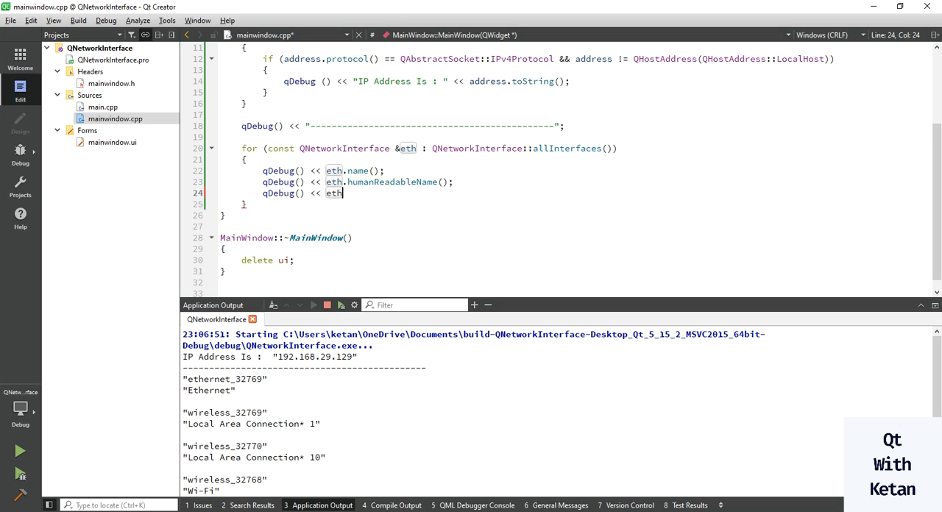
{"action": "type", "text": ".hardwareAddress();"}
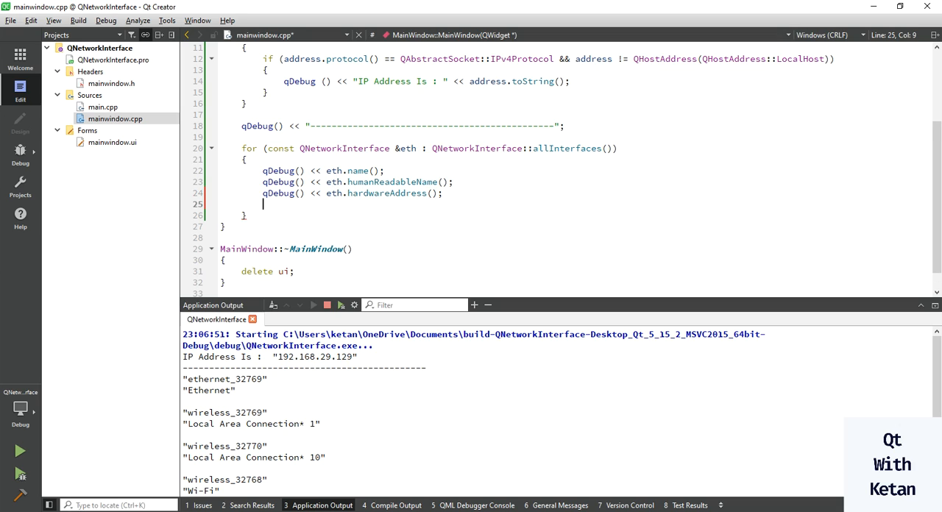
{"action": "type", "text": "qDebug("}
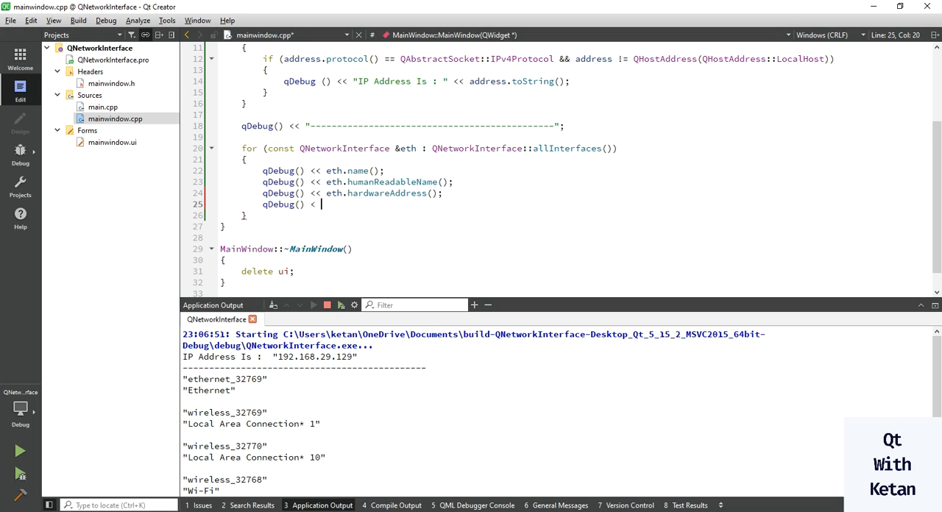
{"action": "type", "text": "< eth."}
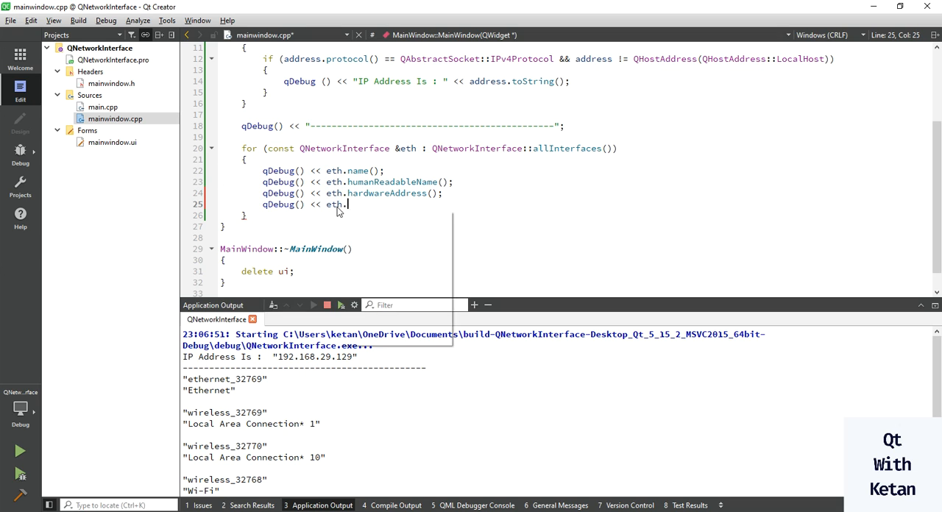
{"action": "type", "text": "type();"}
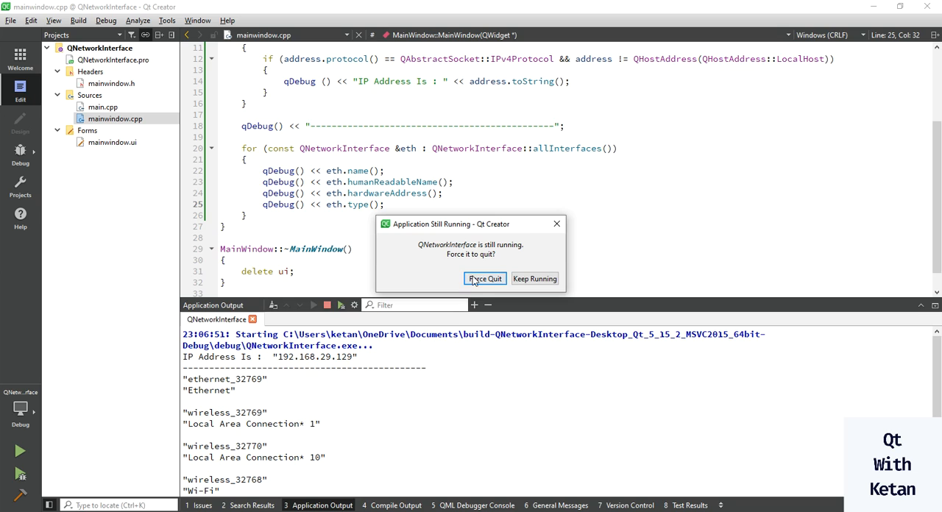
Force-quit the old app, rerun, close MainWindow and scroll the MAC and type output.
{"action": "left_click", "coordinate": [484, 278]}
{"action": "type", "text": "qDebug() << \"----------------------------------------------\";"}
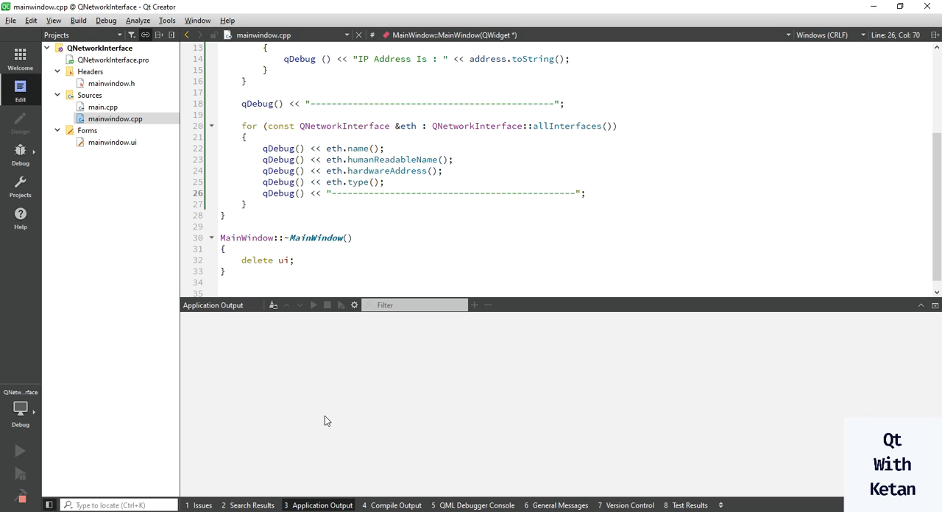
{"action": "left_click", "coordinate": [19, 451]}
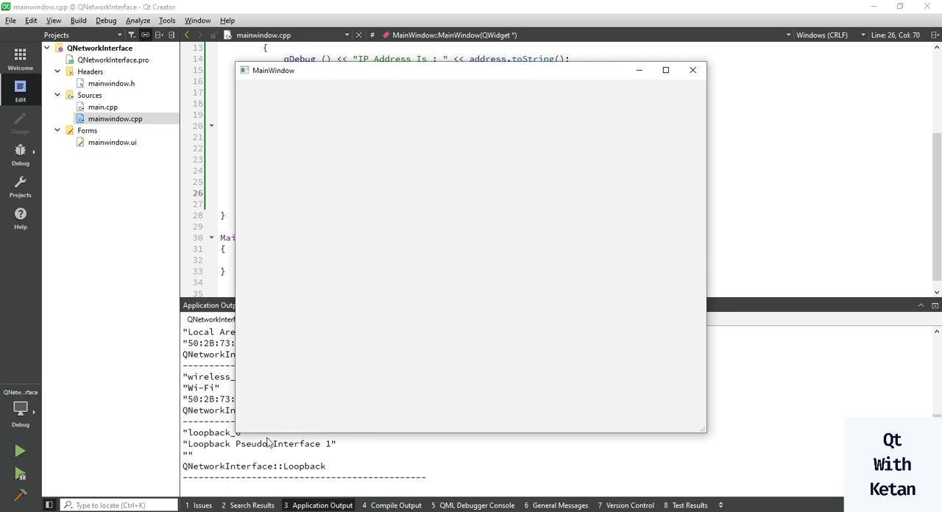
{"action": "left_click", "coordinate": [692, 70]}
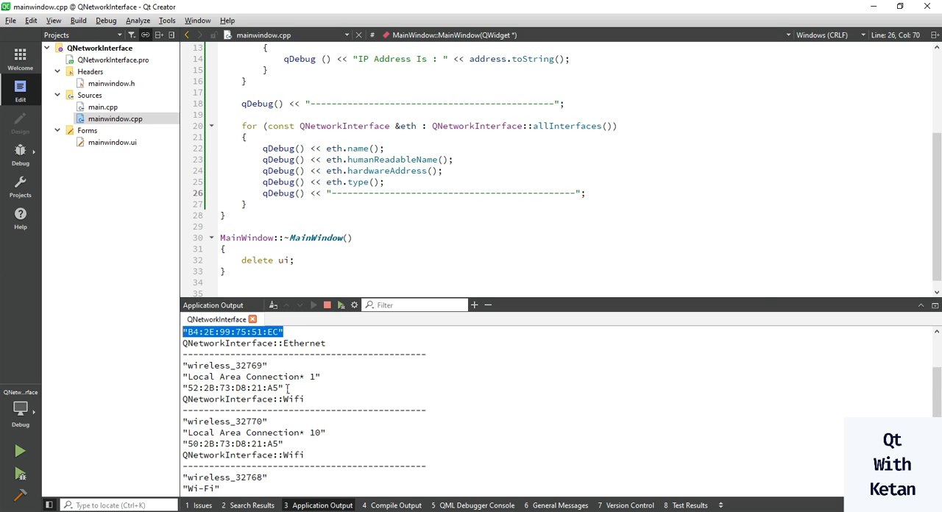
{"action": "scroll", "scroll_direction": "down", "scroll_amount": 3}
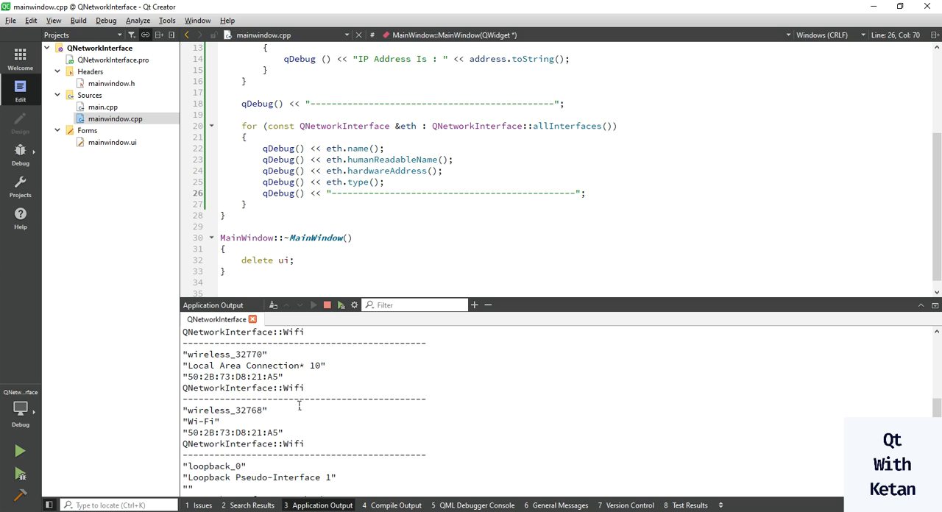
{"action": "scroll", "scroll_direction": "down", "scroll_amount": 3}
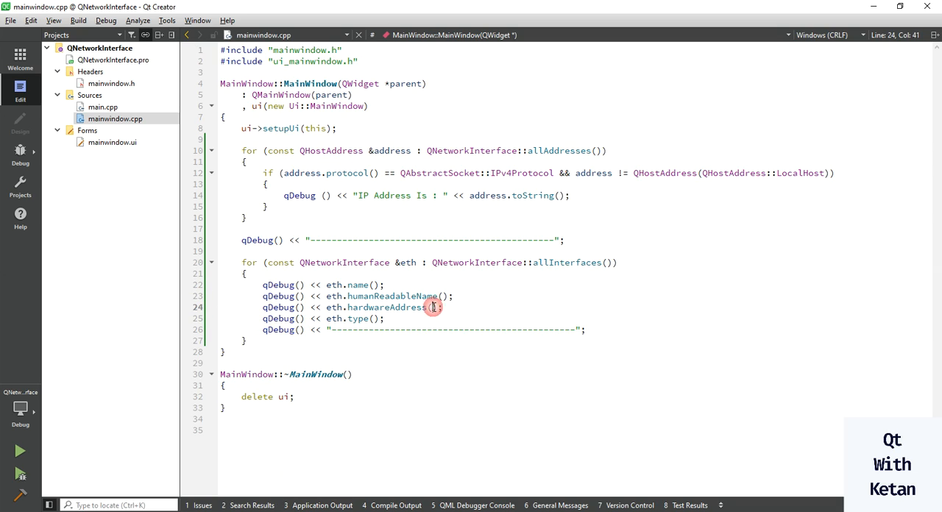
{"action": "left_click", "coordinate": [382, 318]}
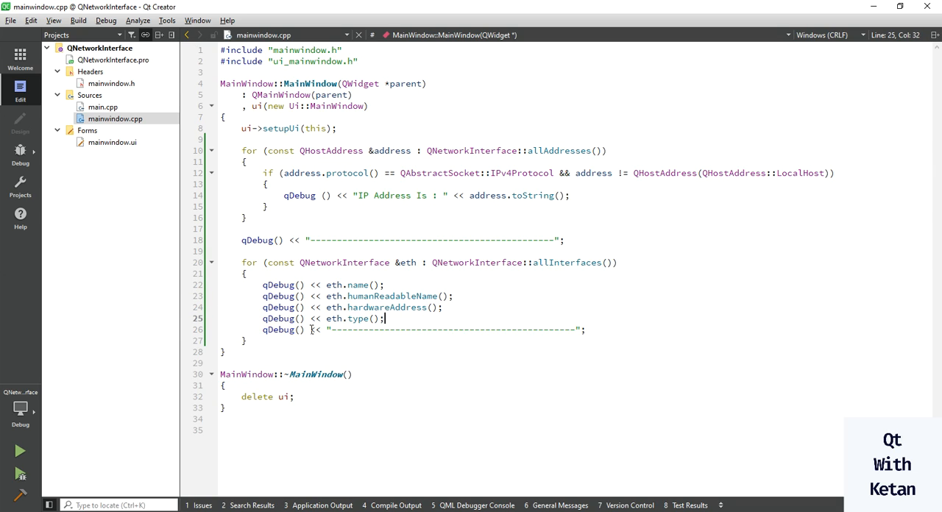